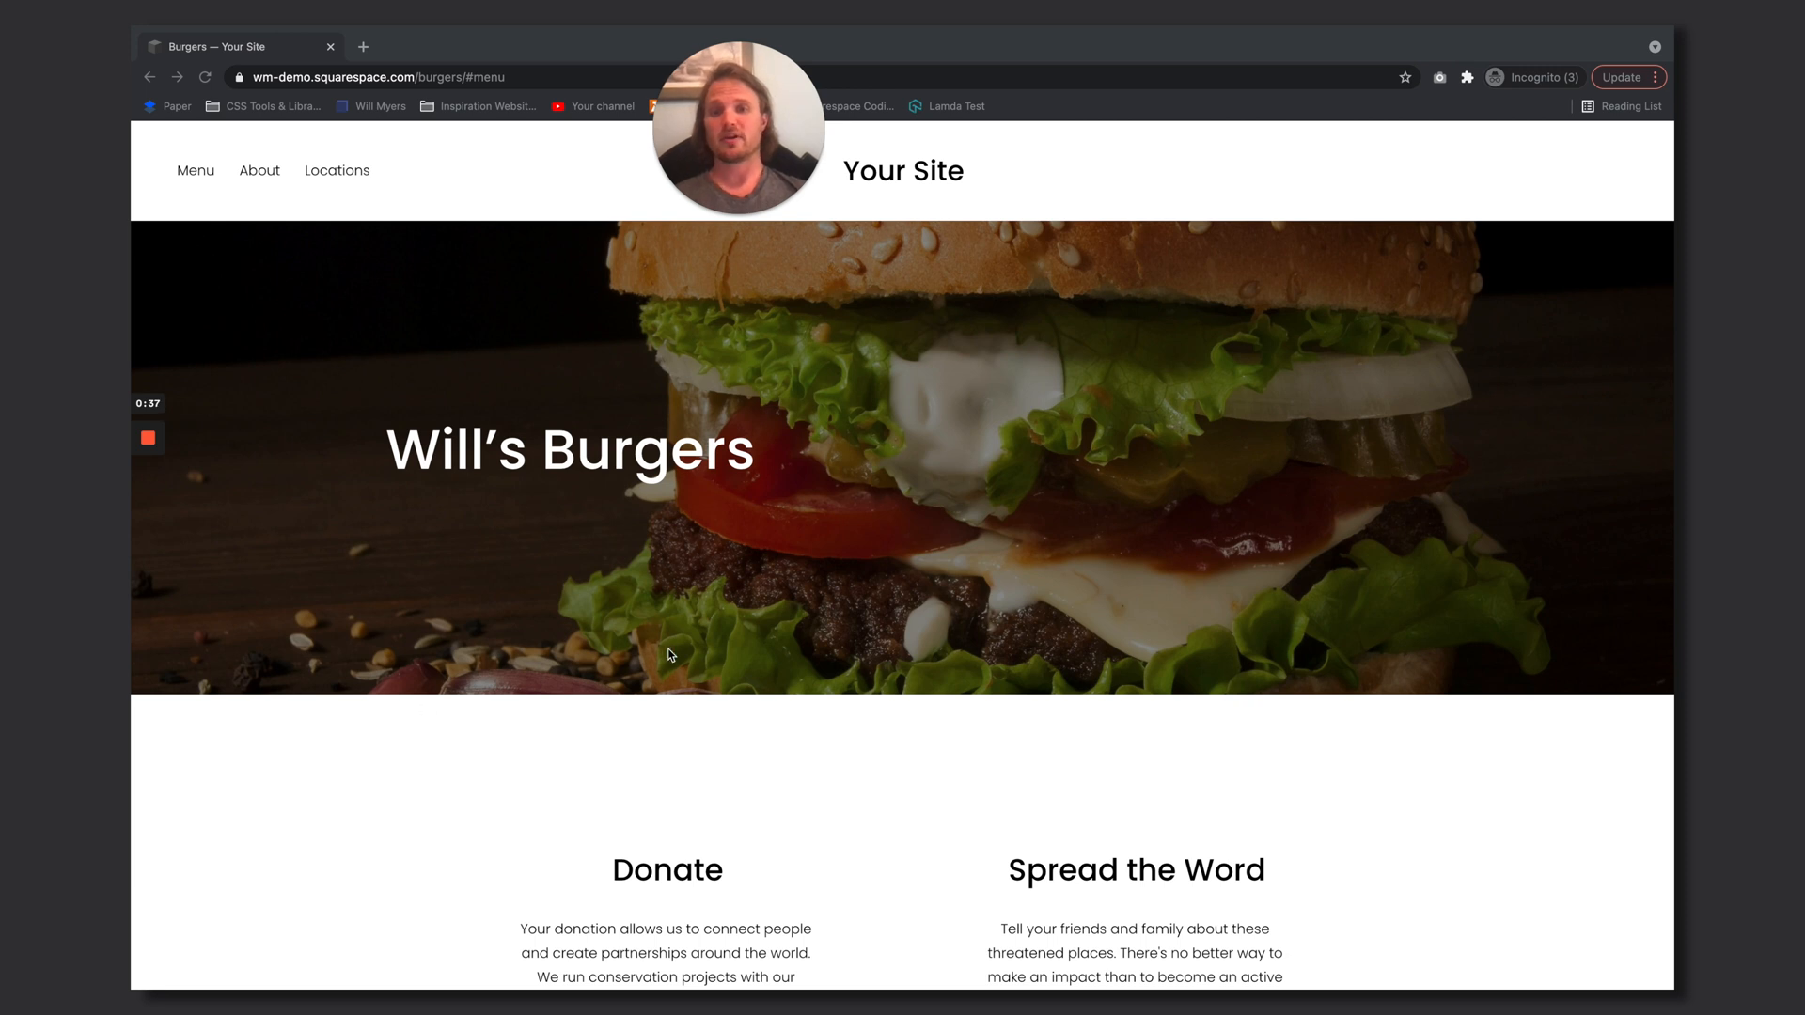
mouse_move(194, 171)
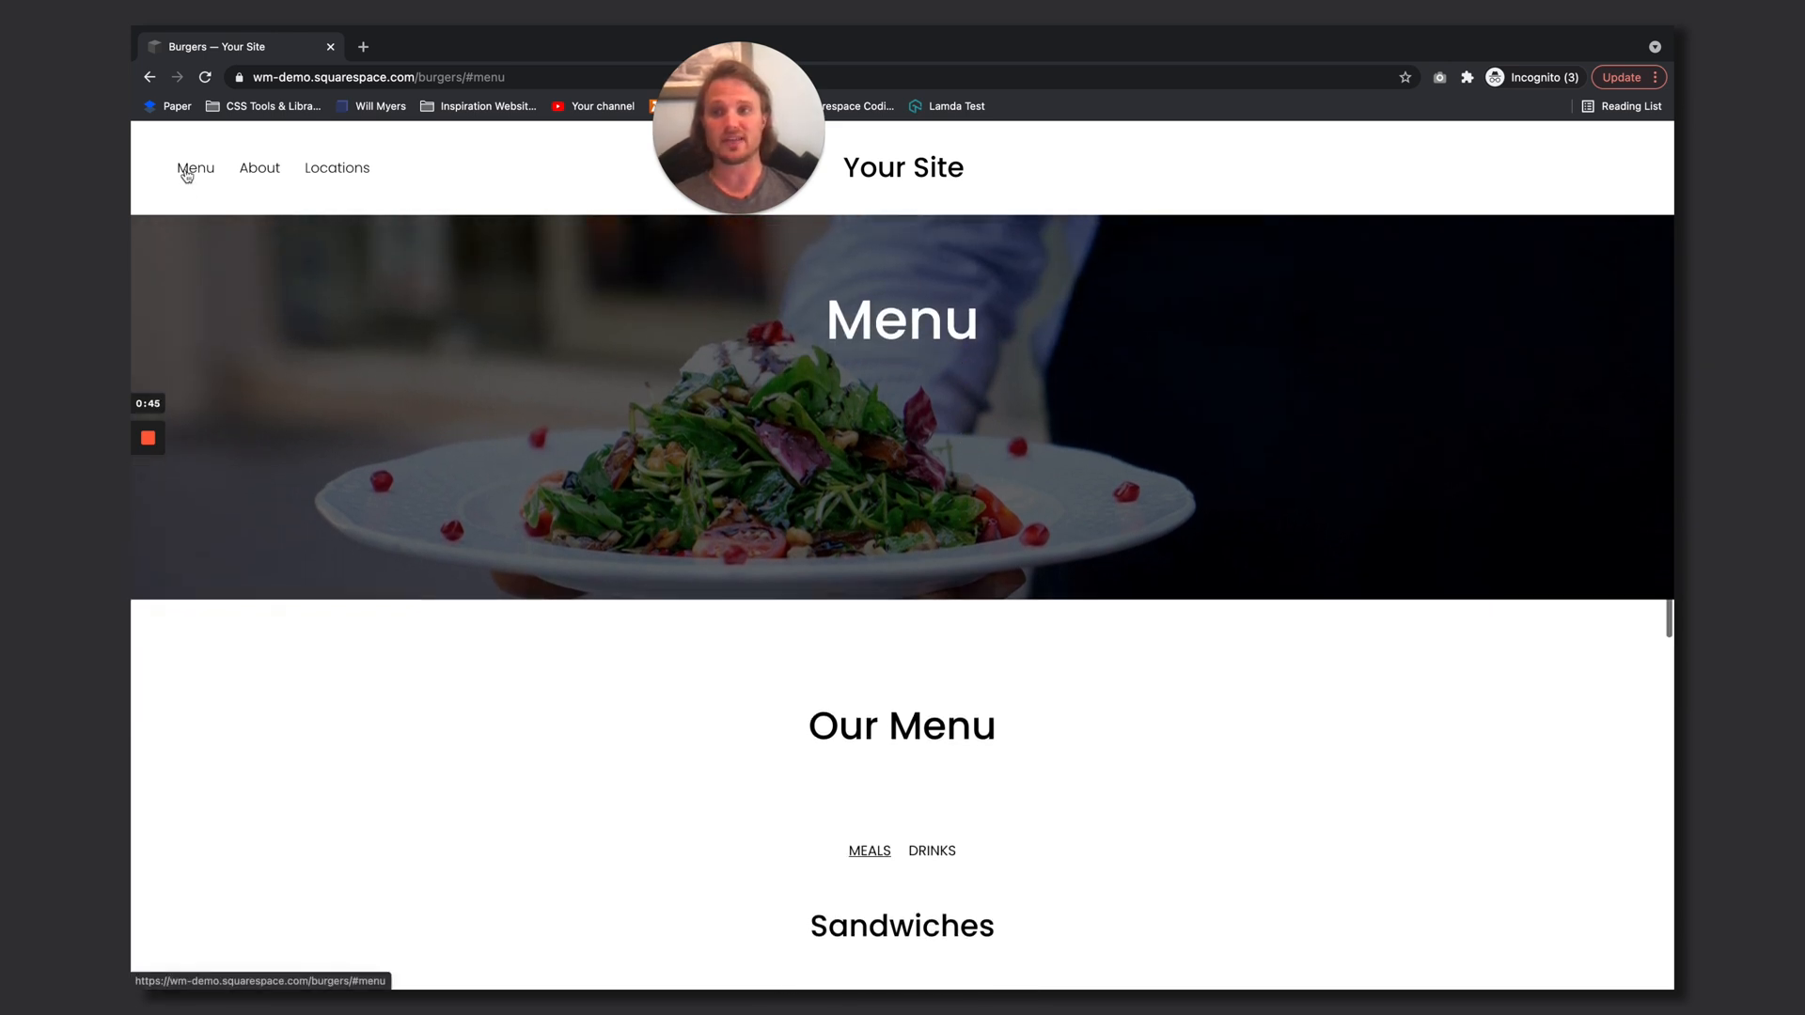
Scroll the live Burgers page to see where the Menu anchor currently lands
scroll("down", 3)
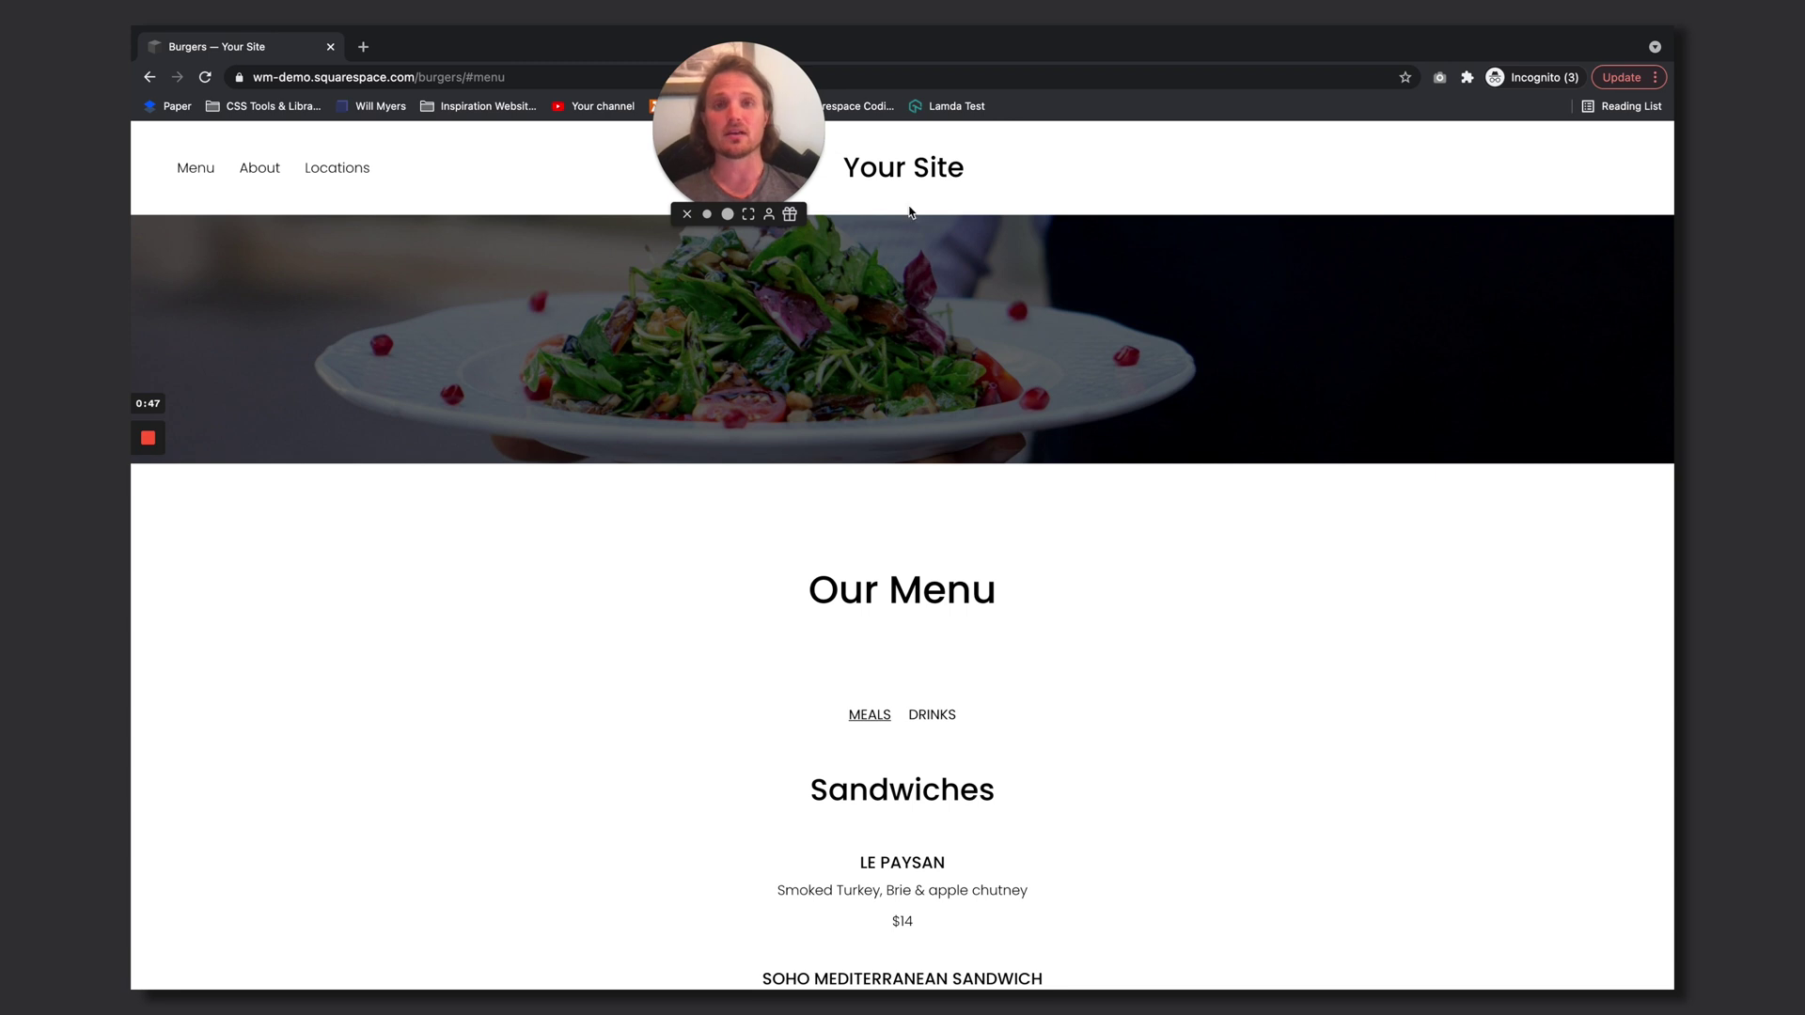
scroll("up", 3)
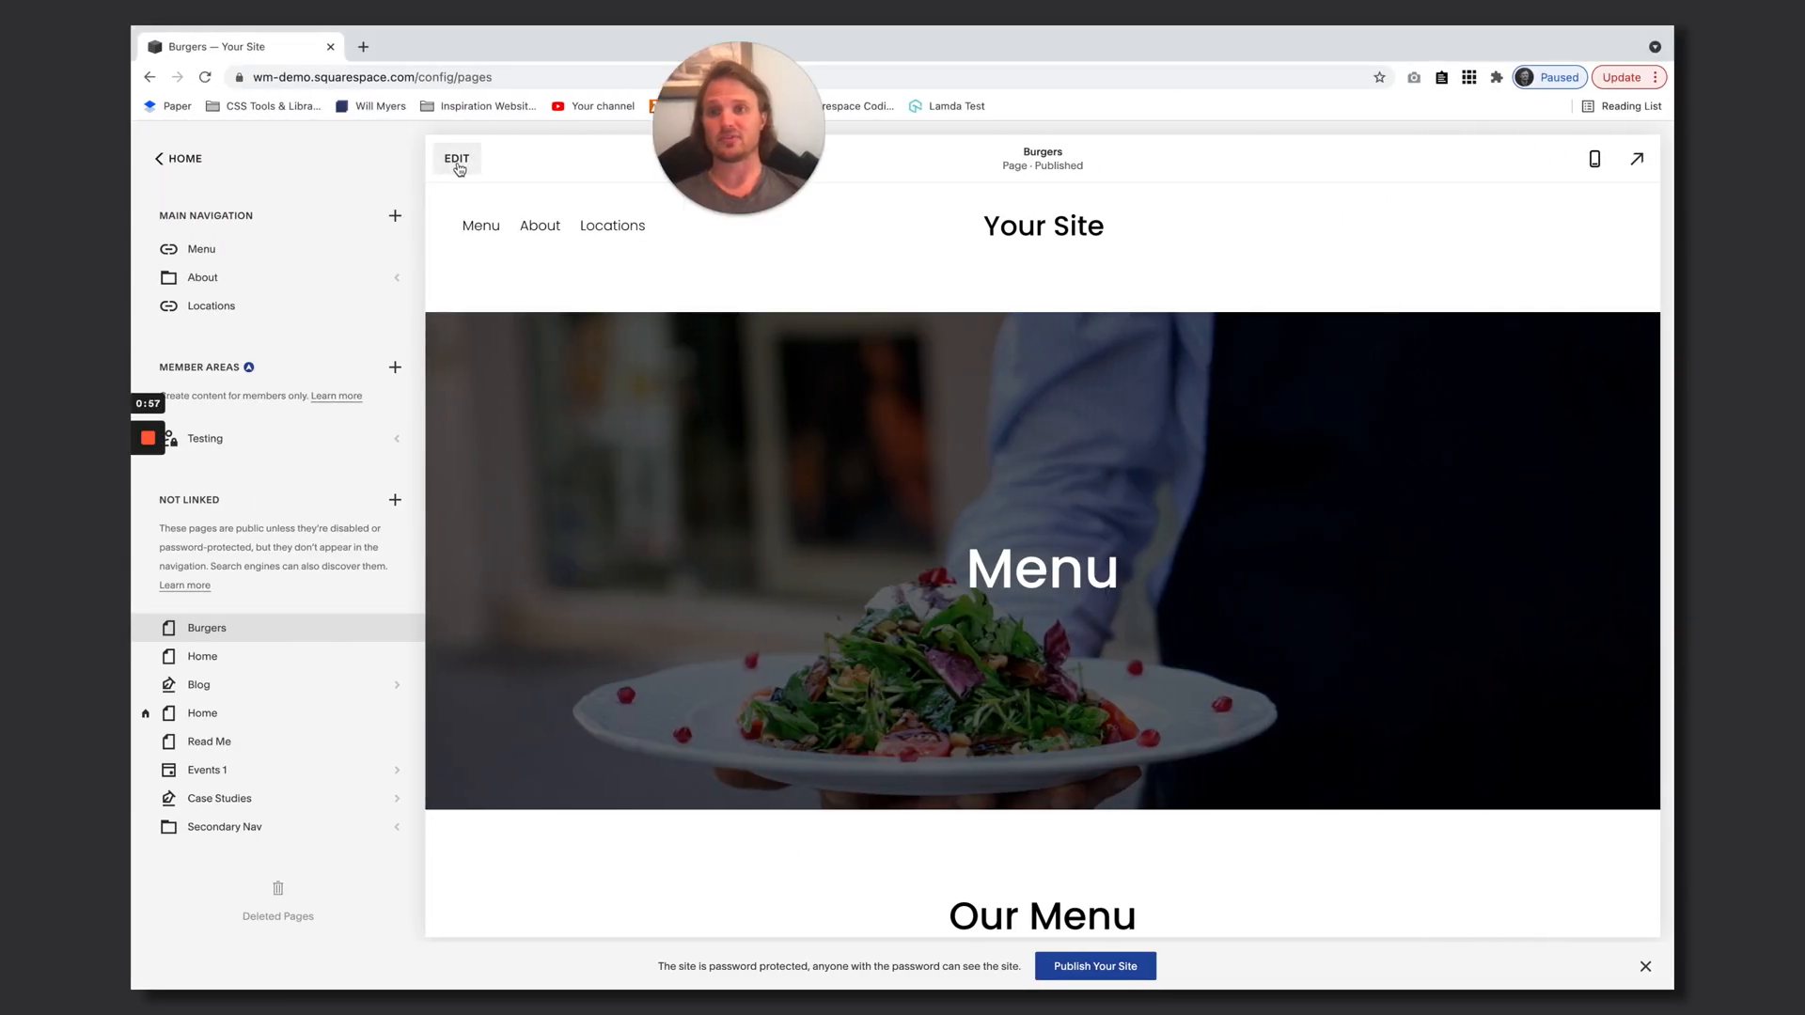
left_click(455, 158)
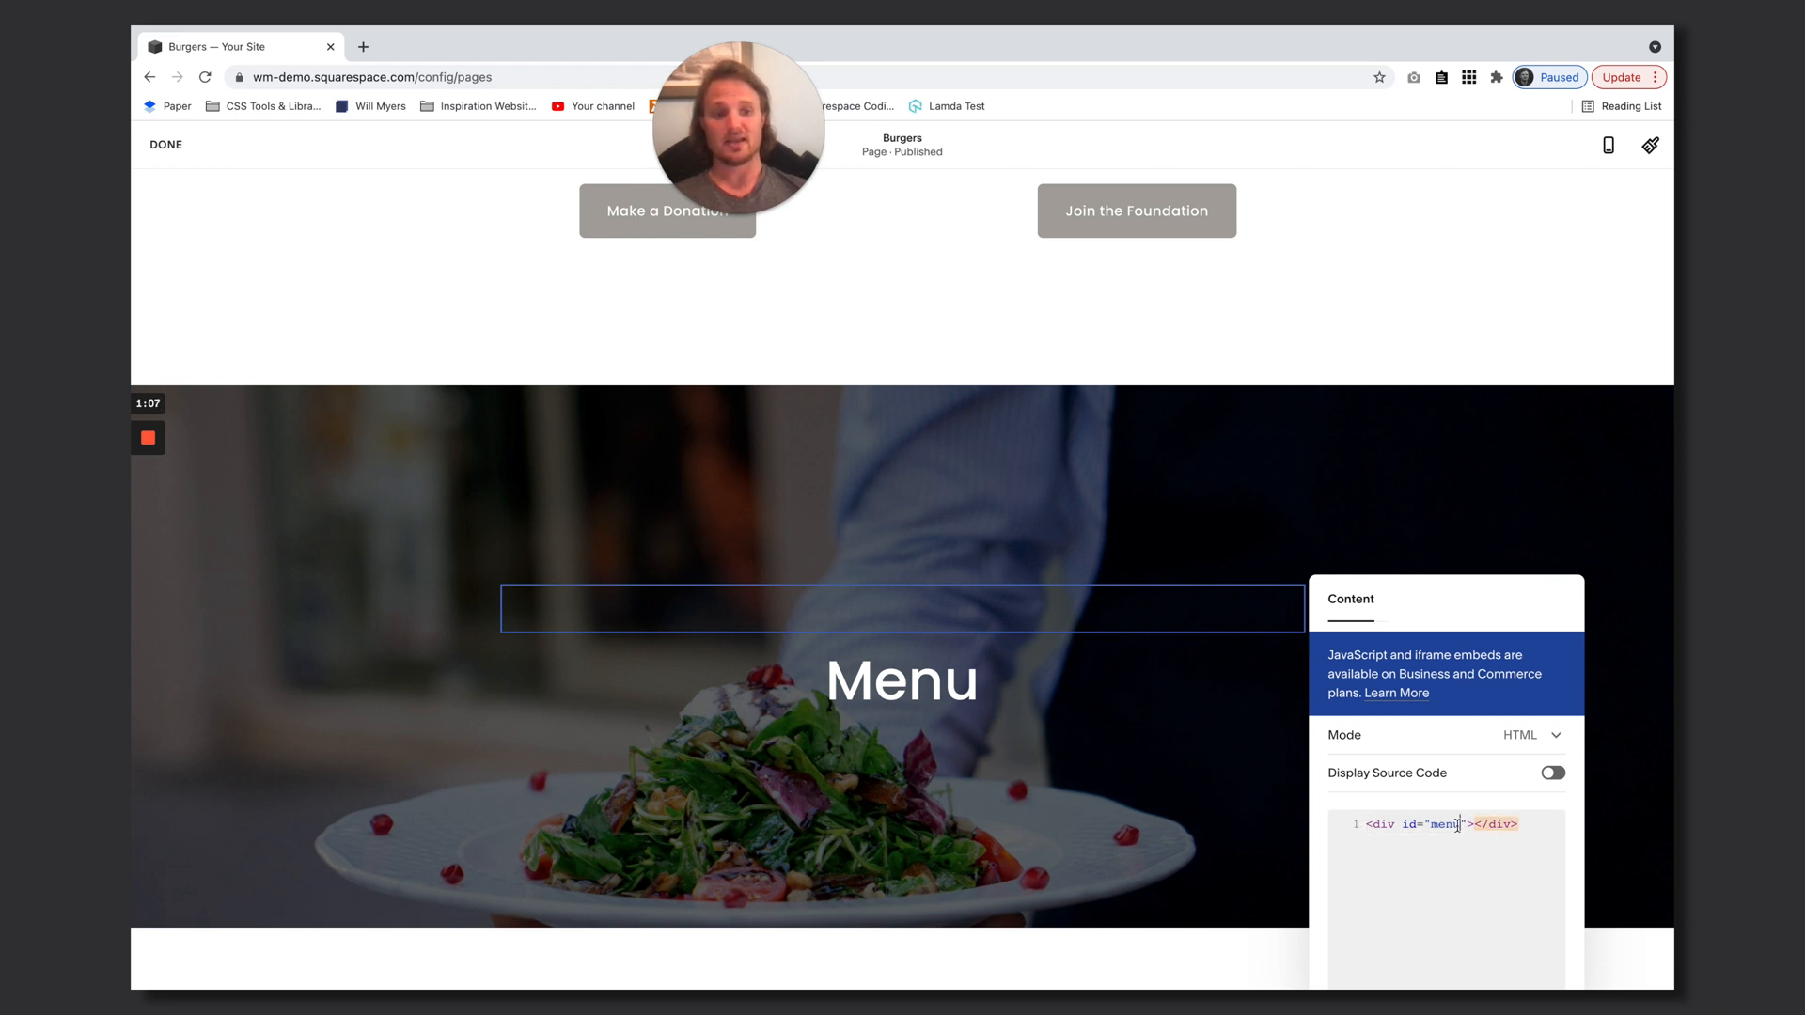
left_click(1004, 709)
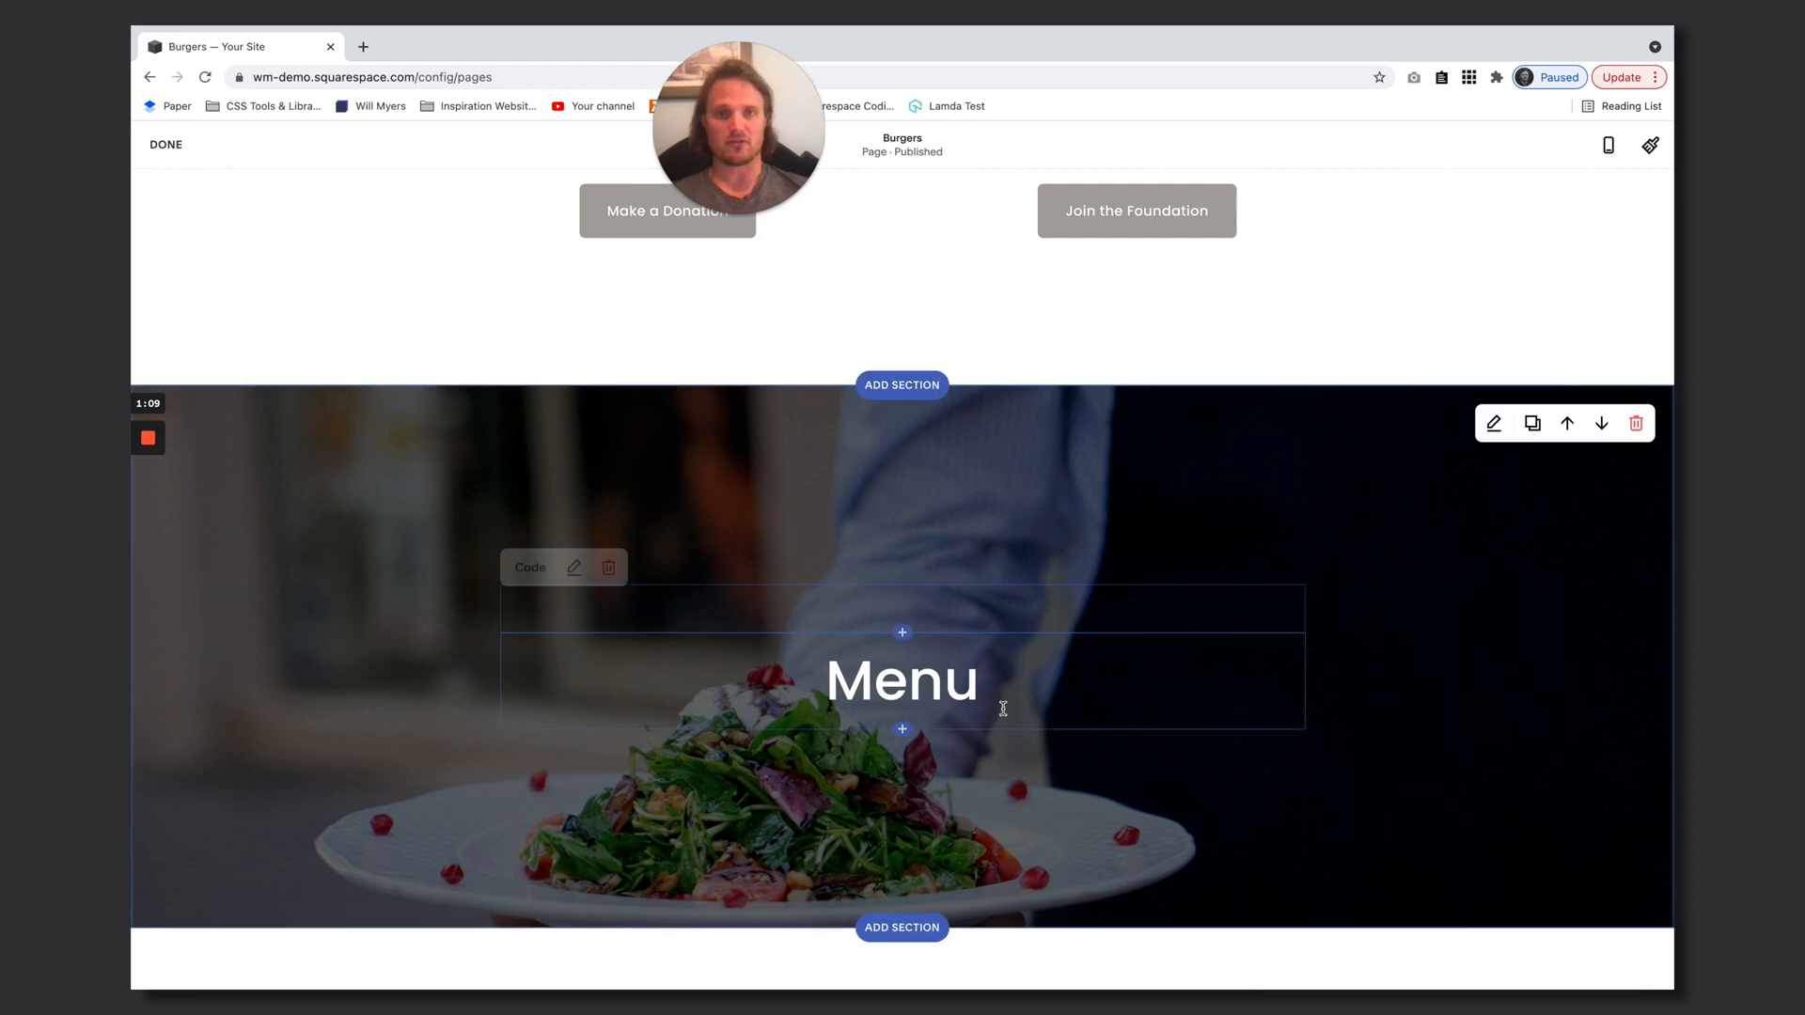
left_click(166, 145)
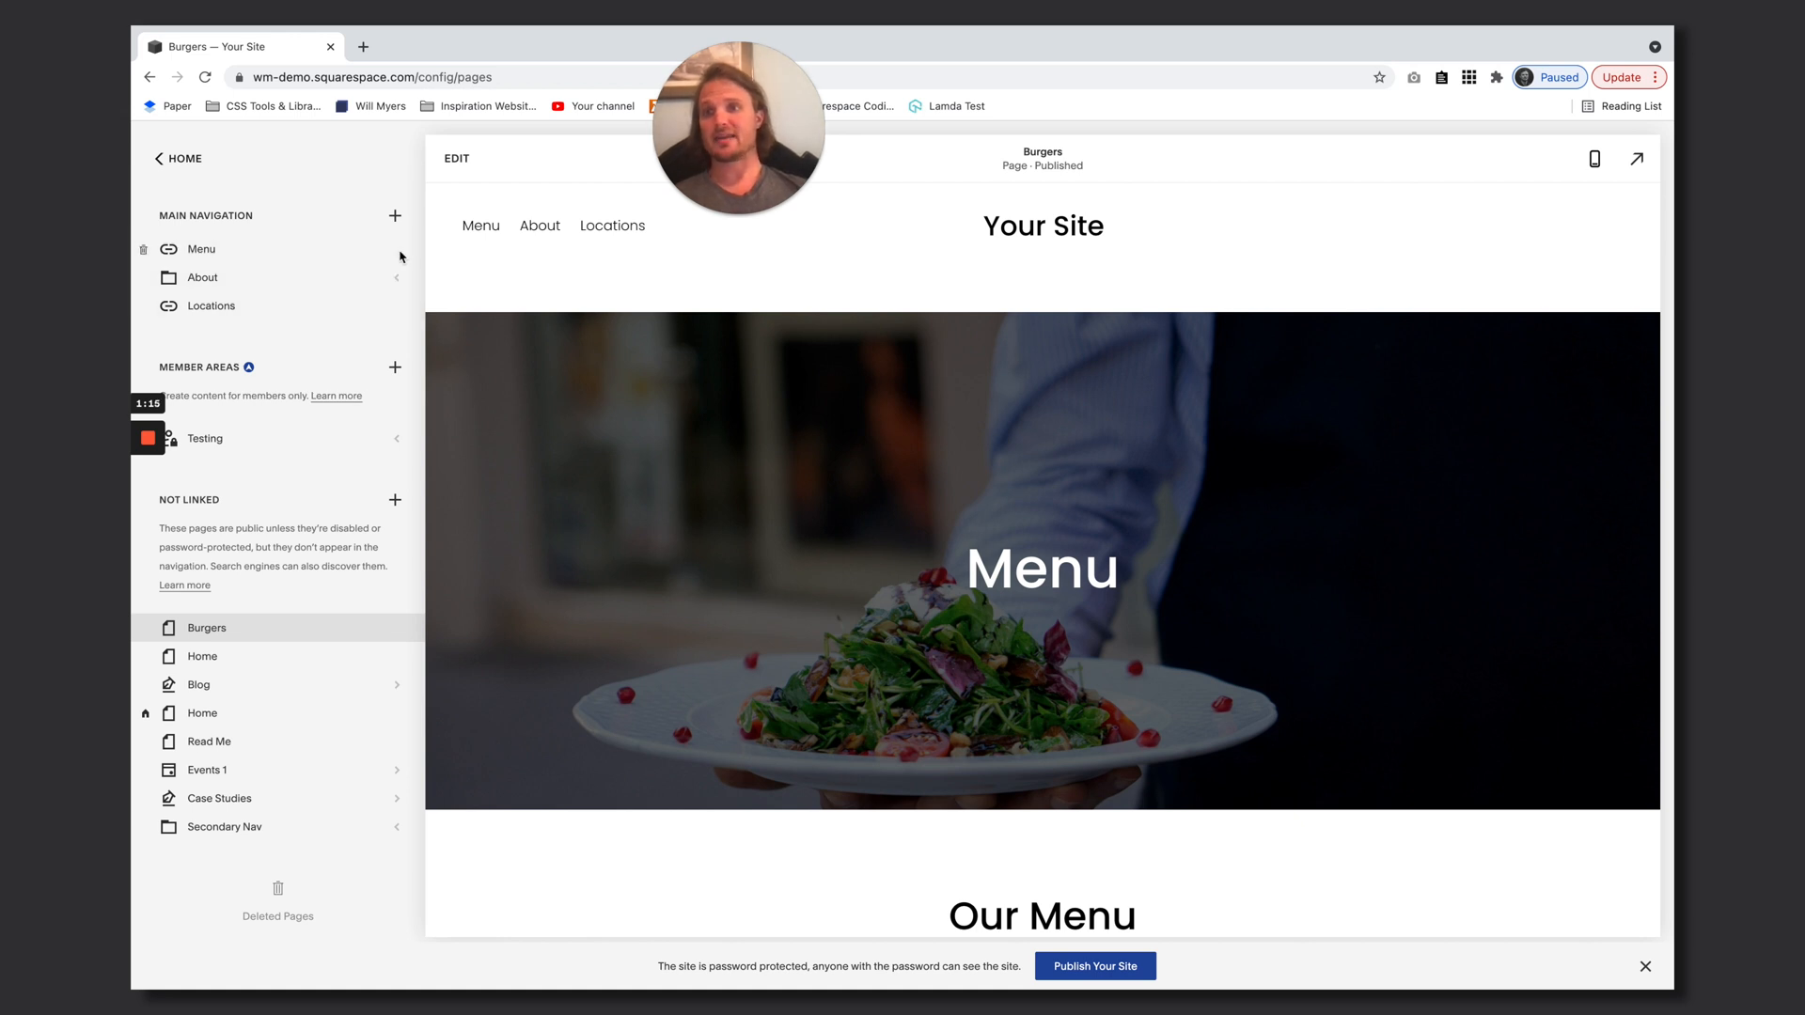
Save the Menu navigation link with its address /burgers/#menu
left_click(201, 248)
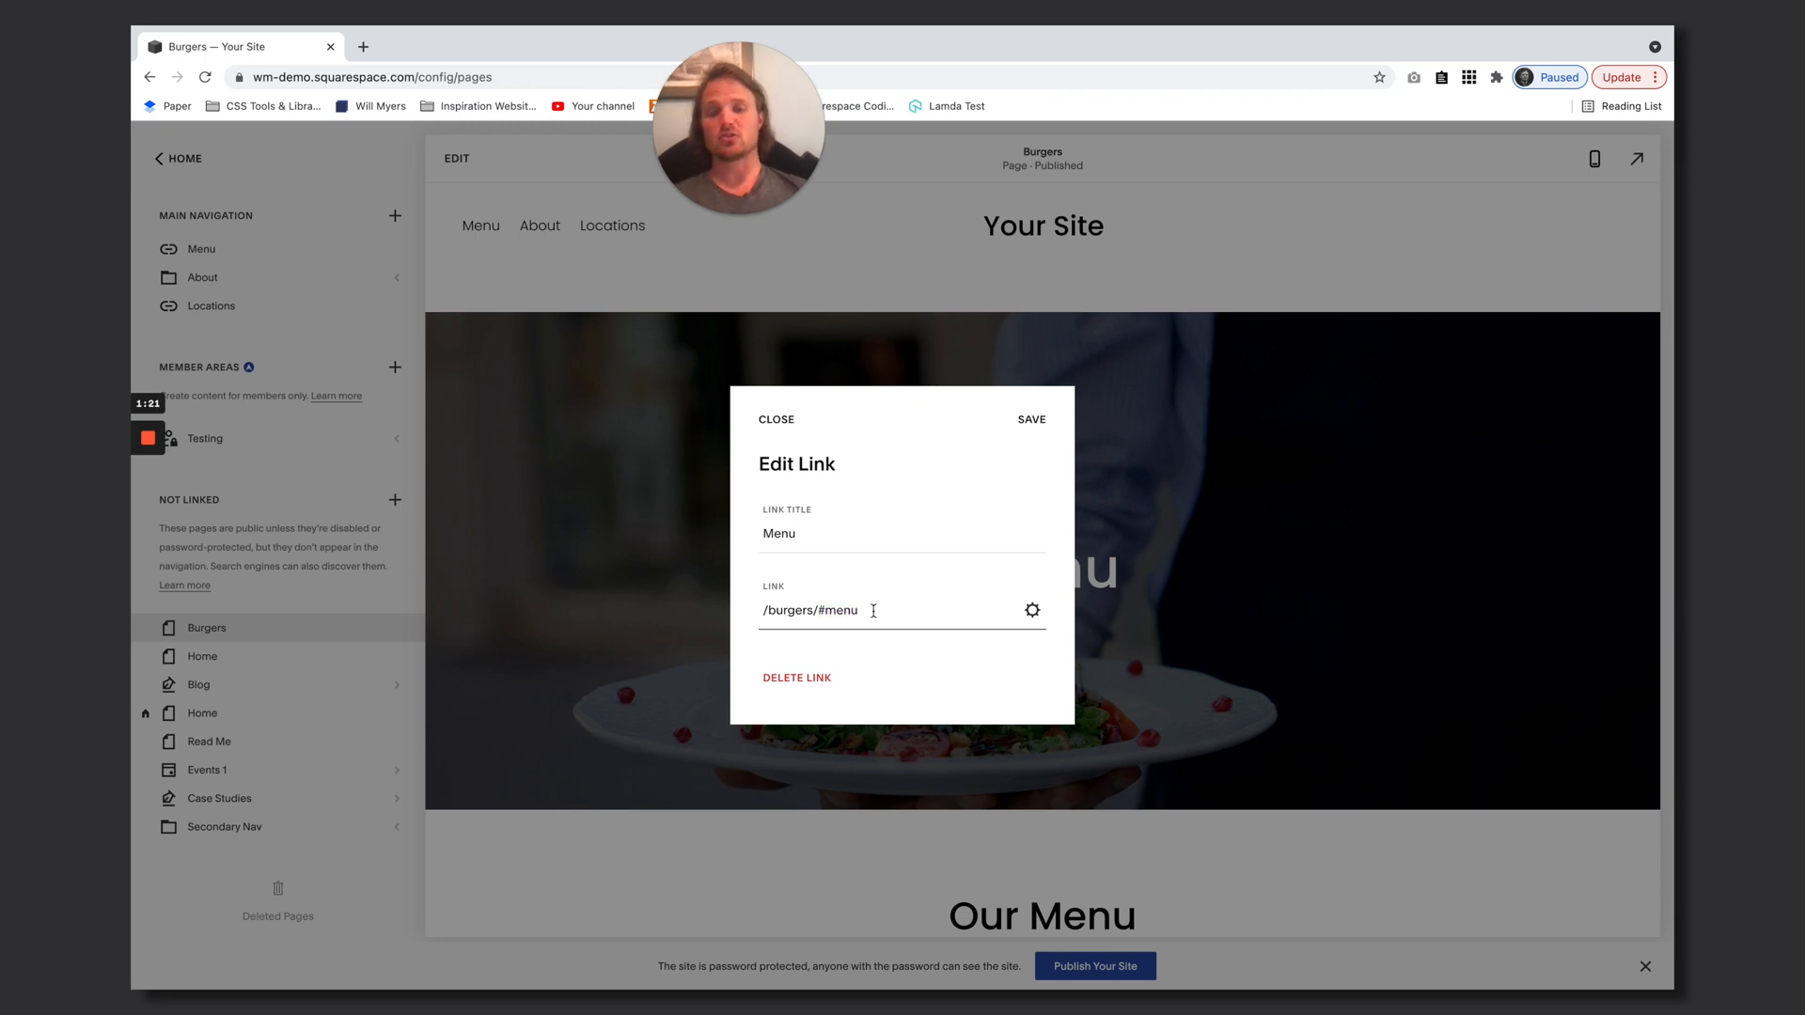
triple_click(811, 609)
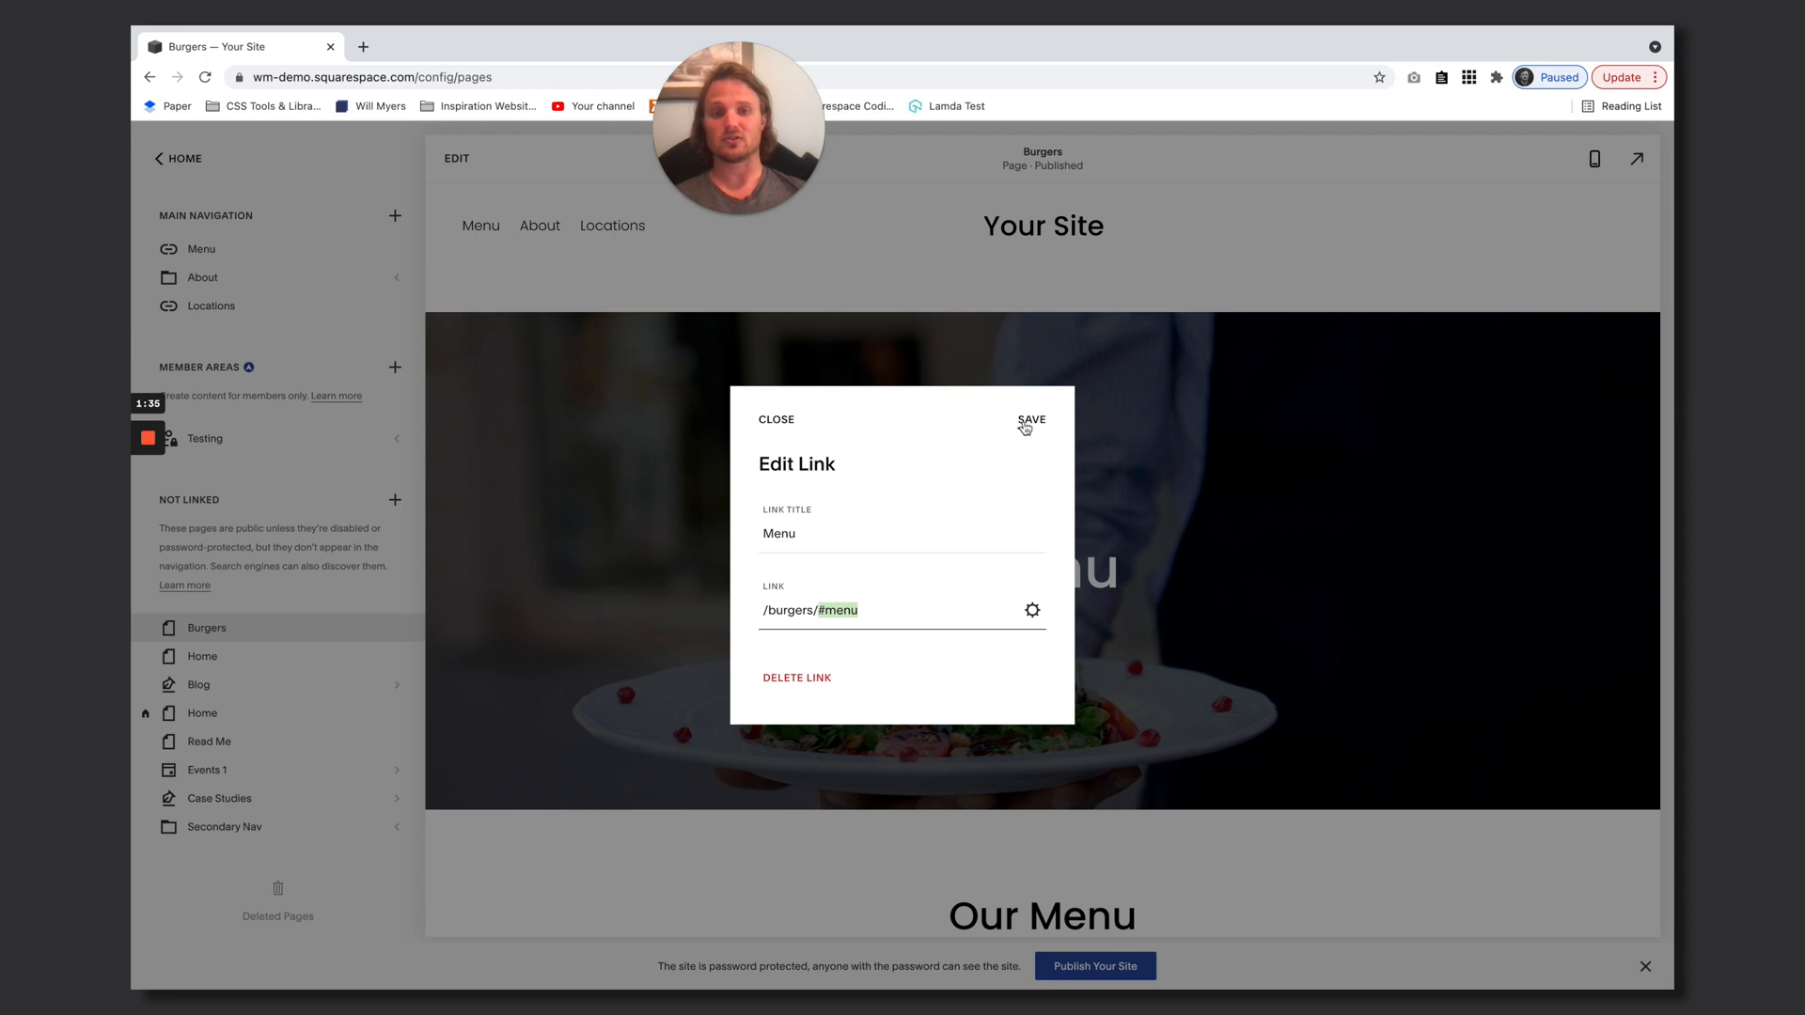
left_click(1029, 419)
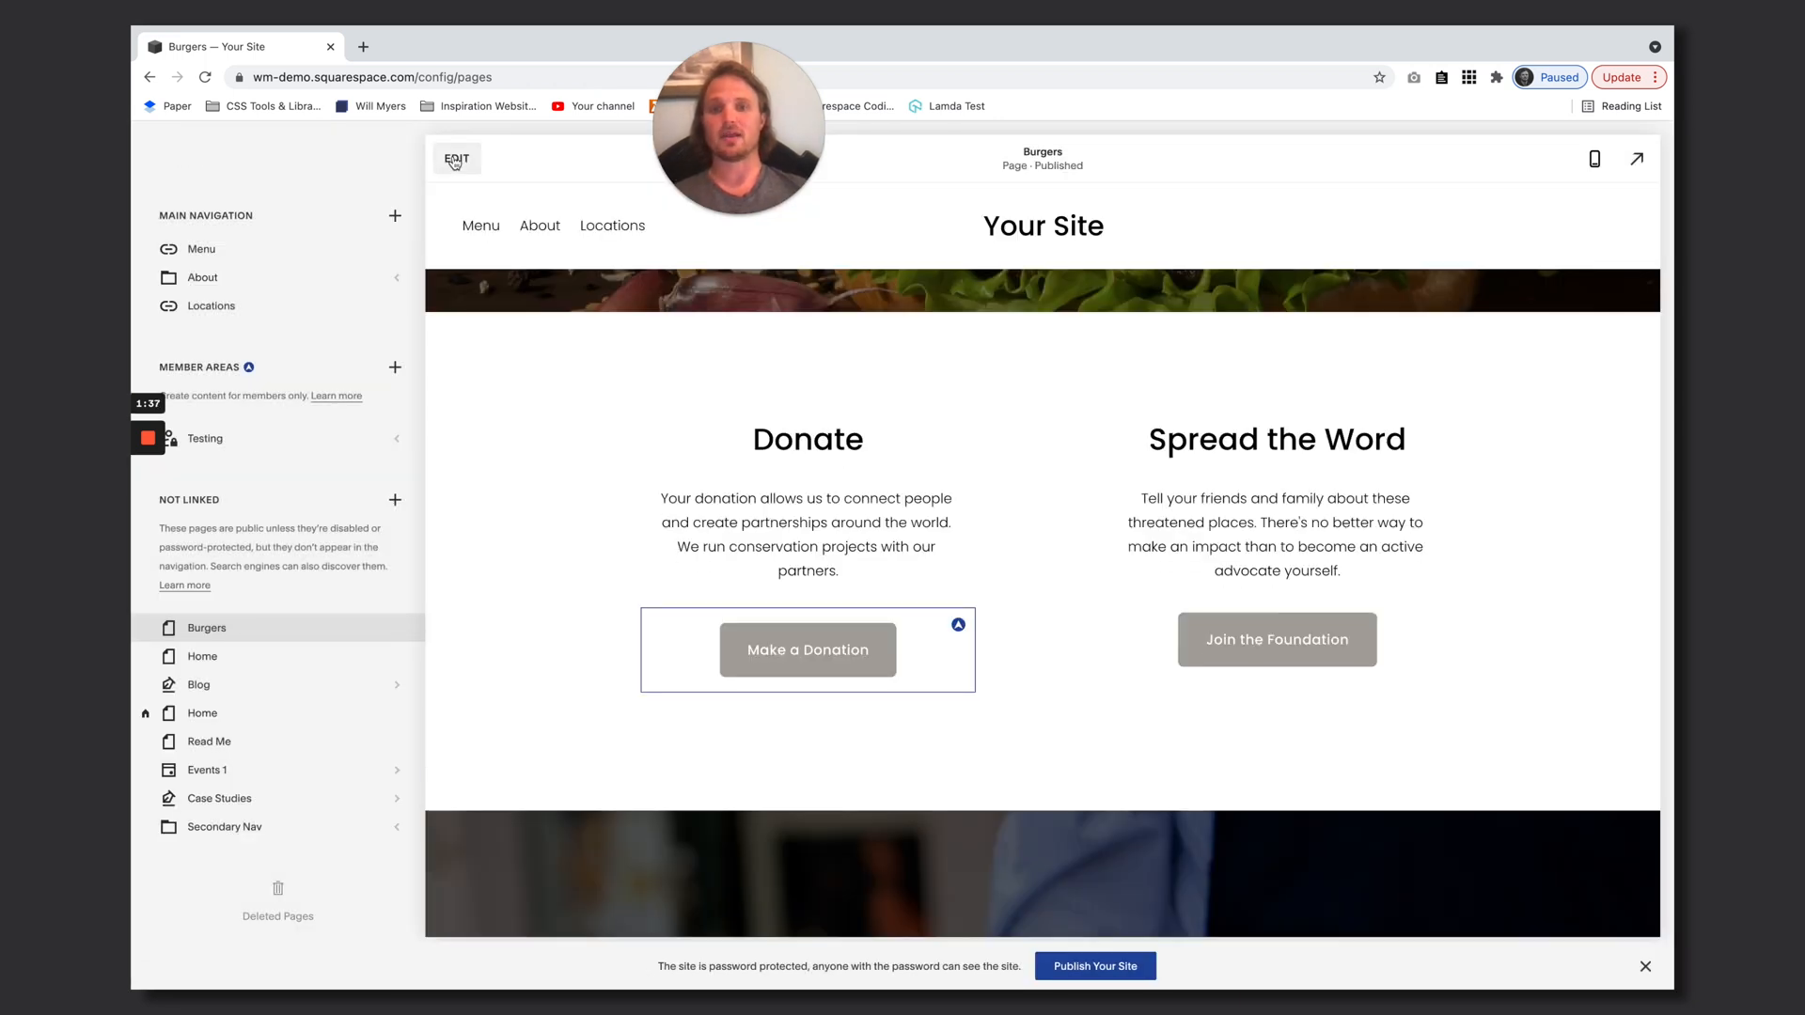
Add style="border:2px solid red" to the menu anchor div and apply it to the page
left_click(456, 158)
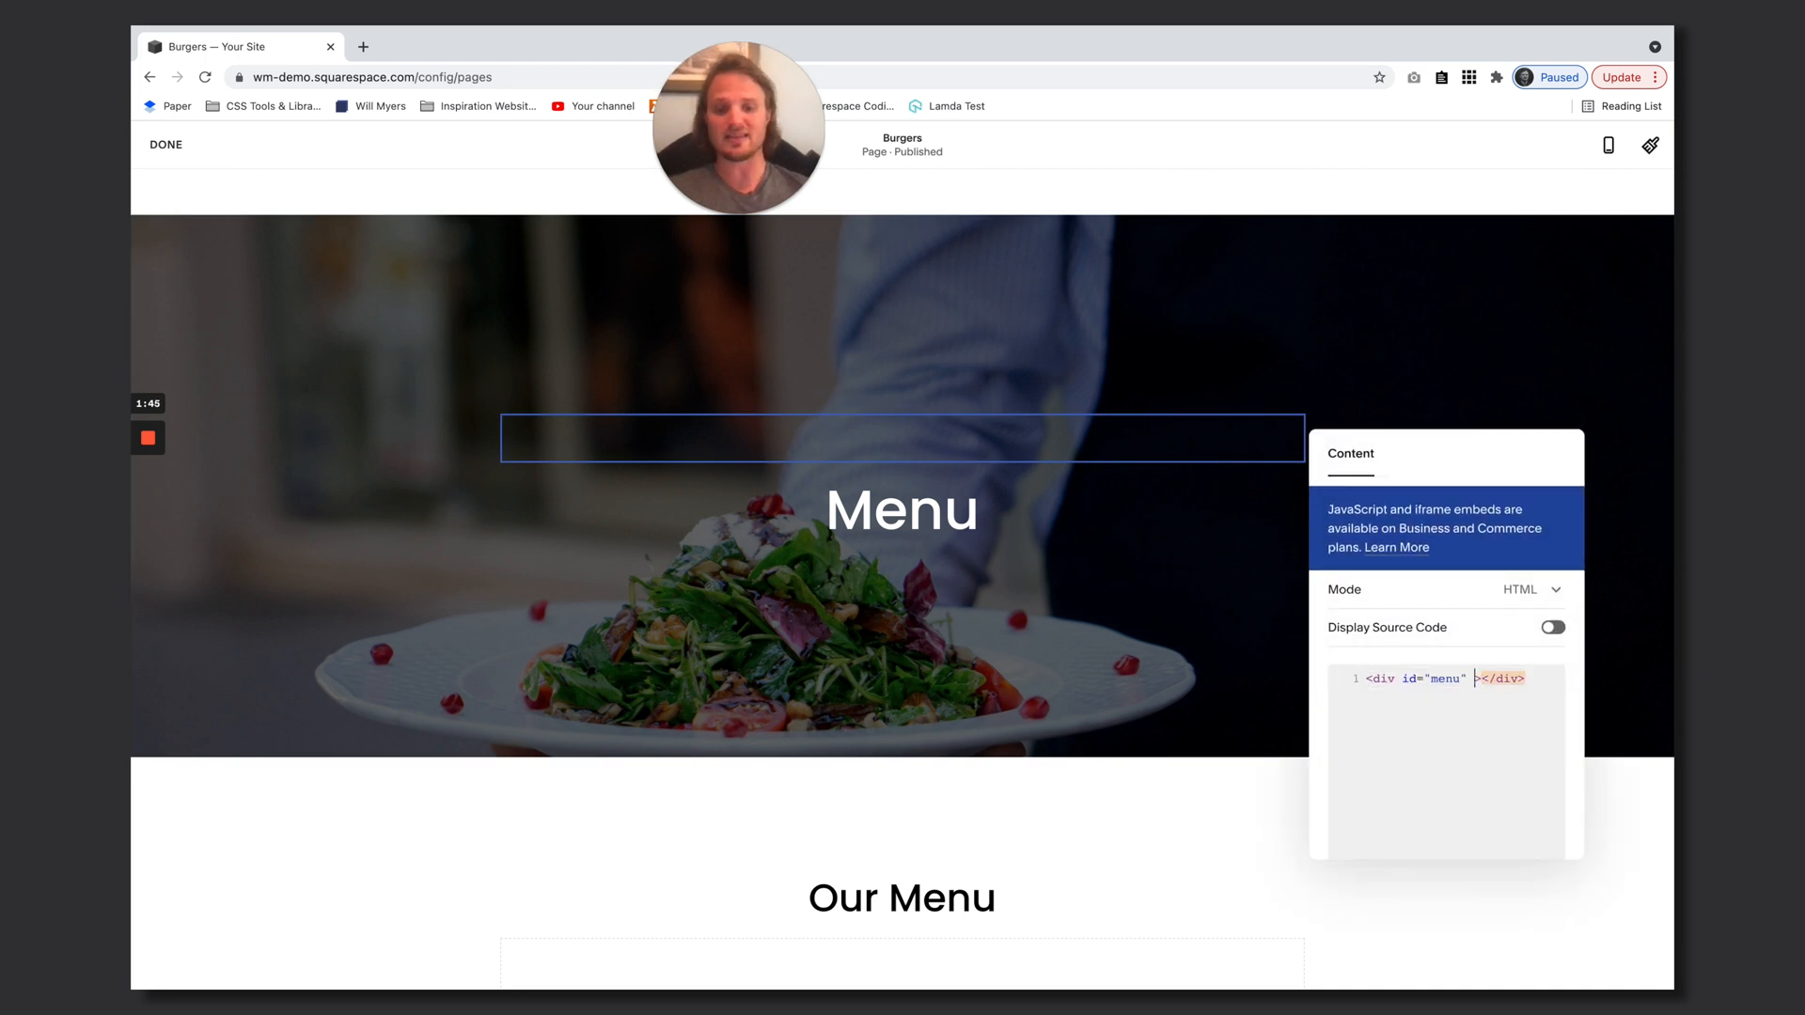
type("style=\"\"")
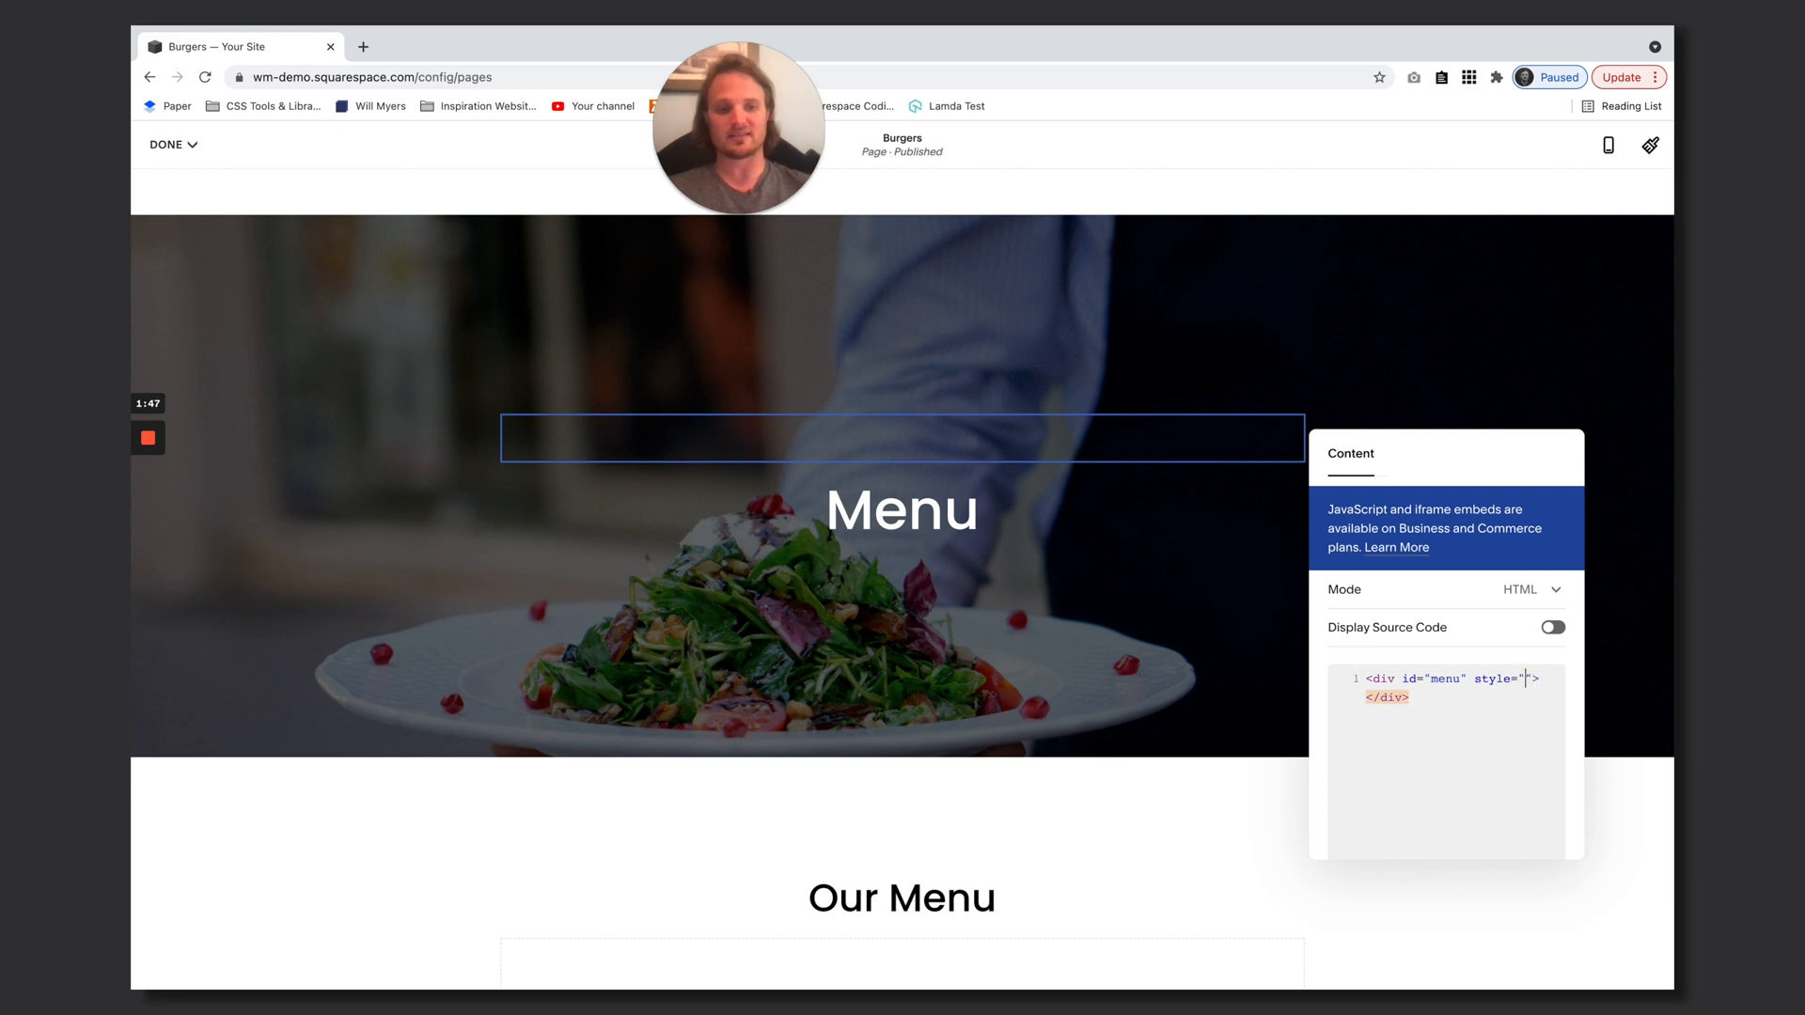
type("border:")
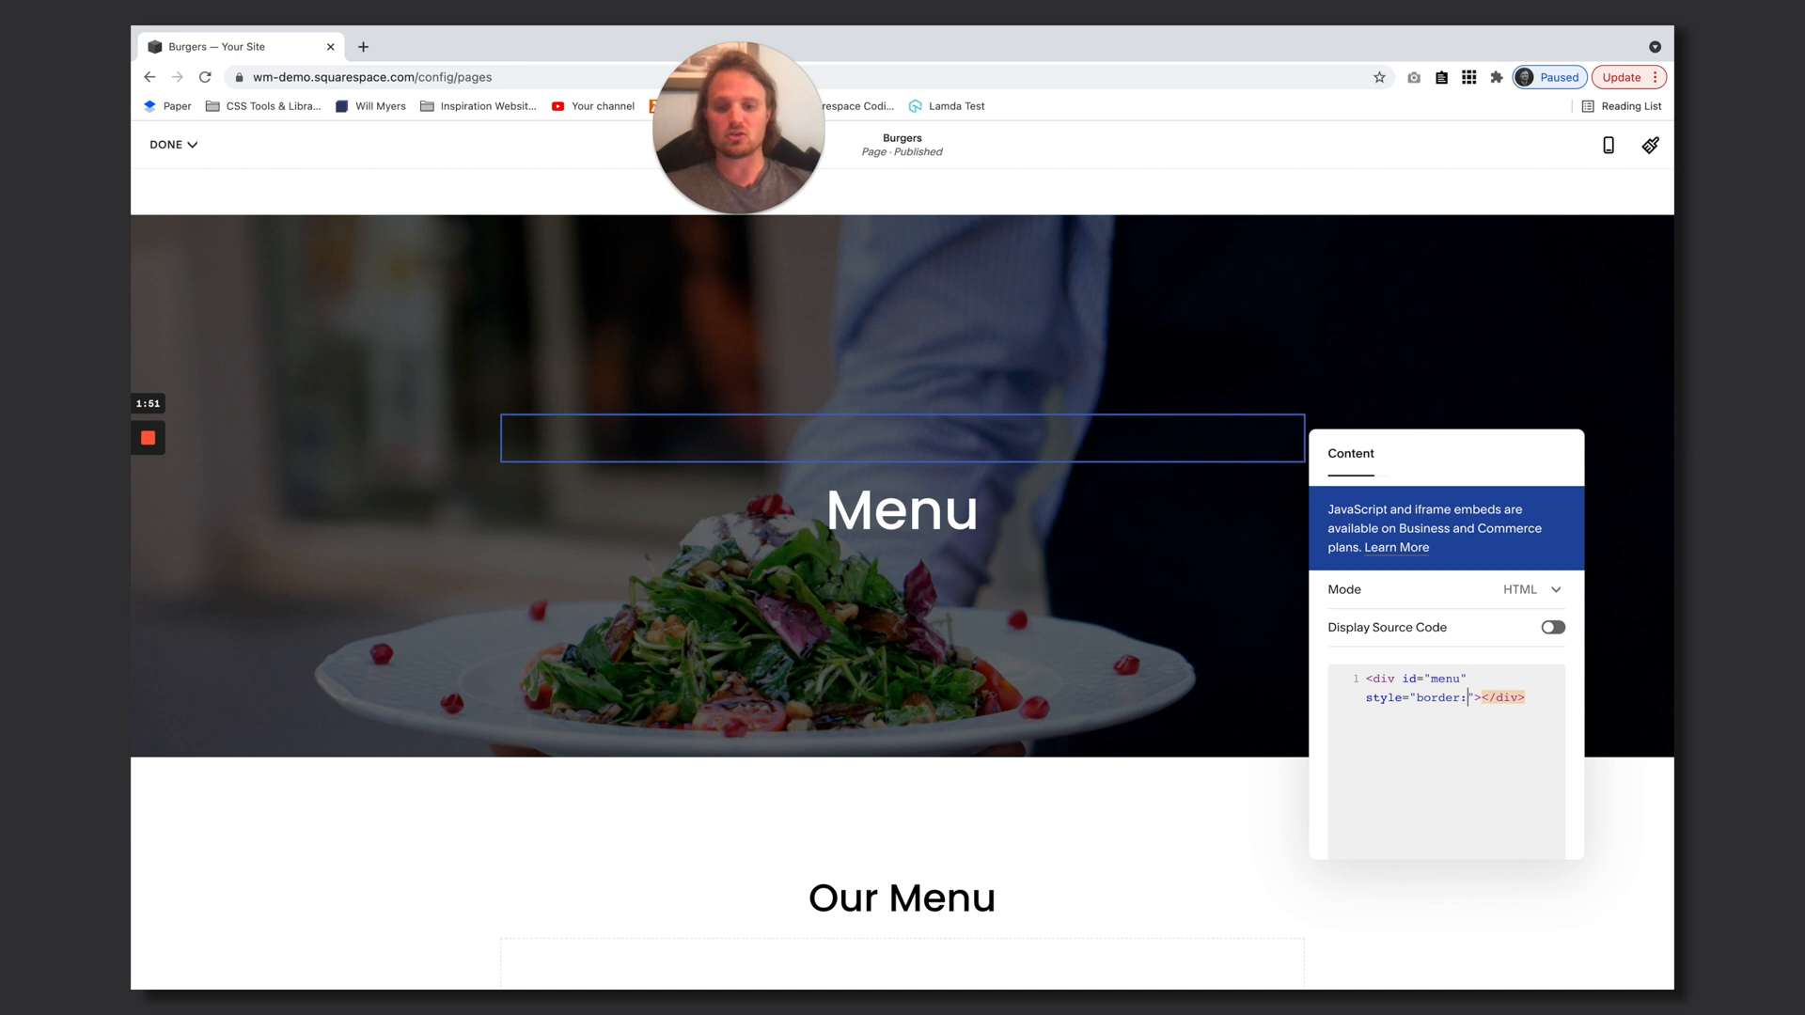
type("2p solid red")
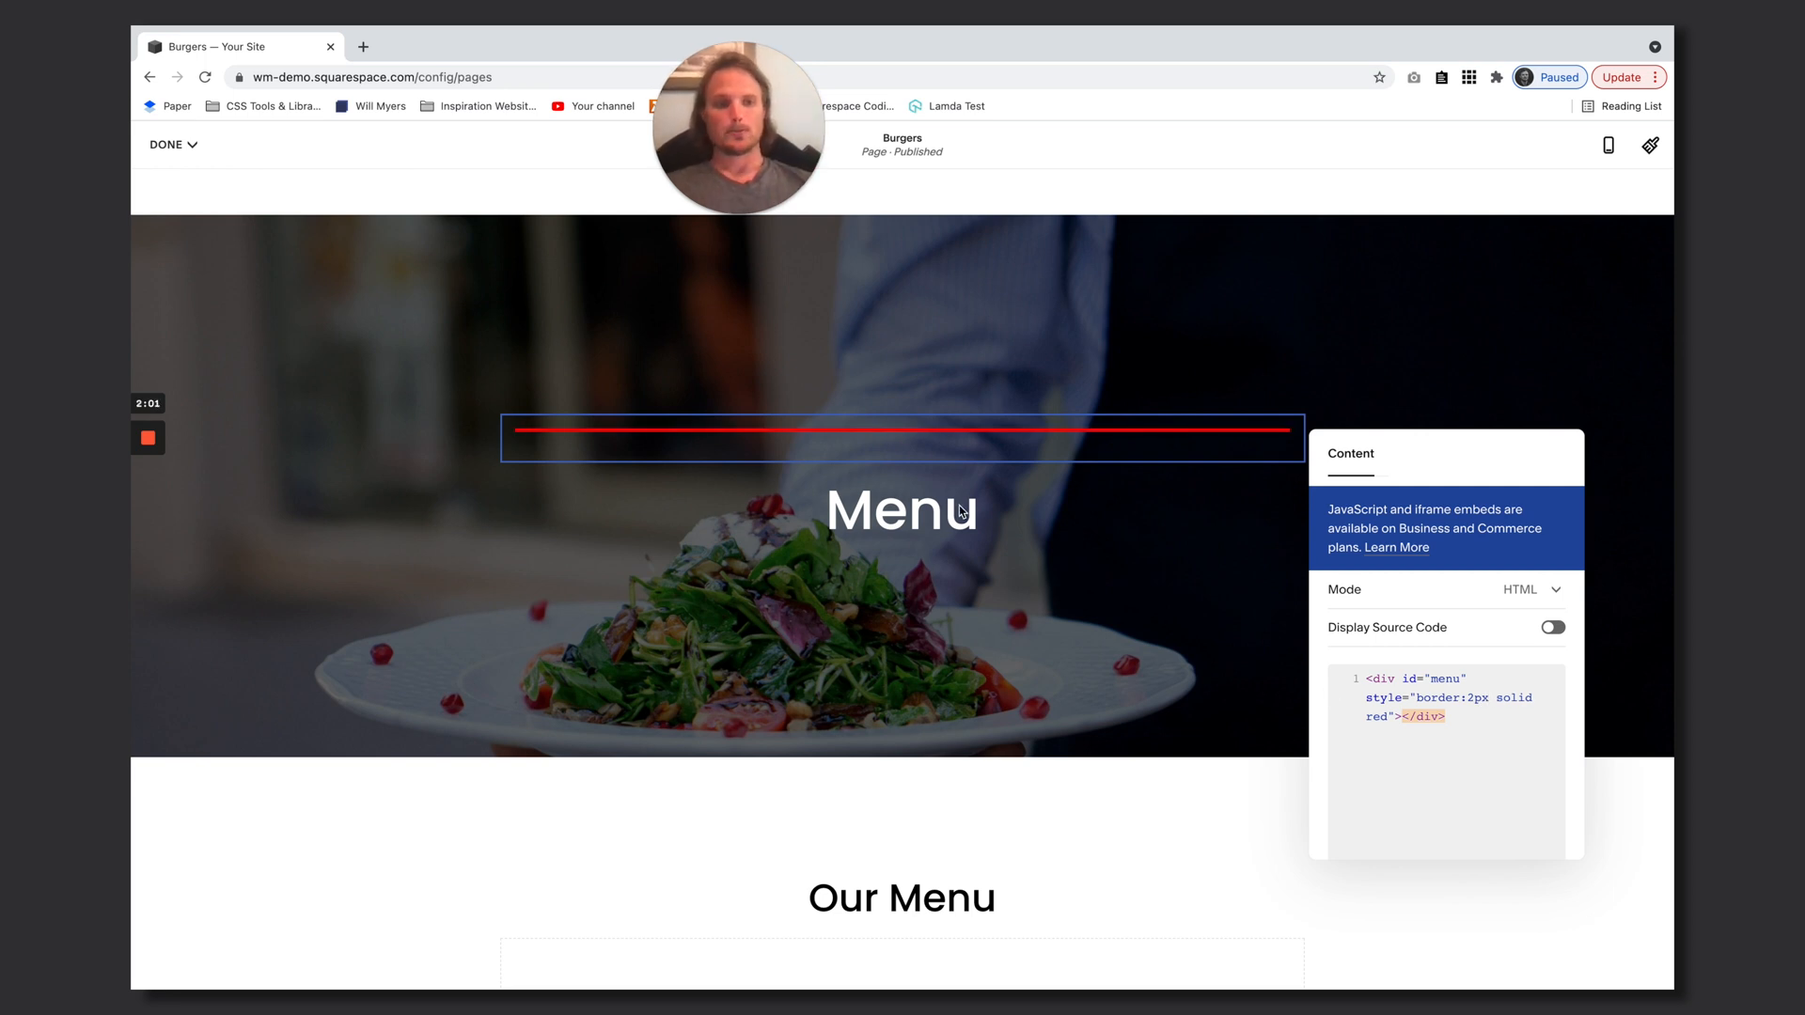
left_click(167, 144)
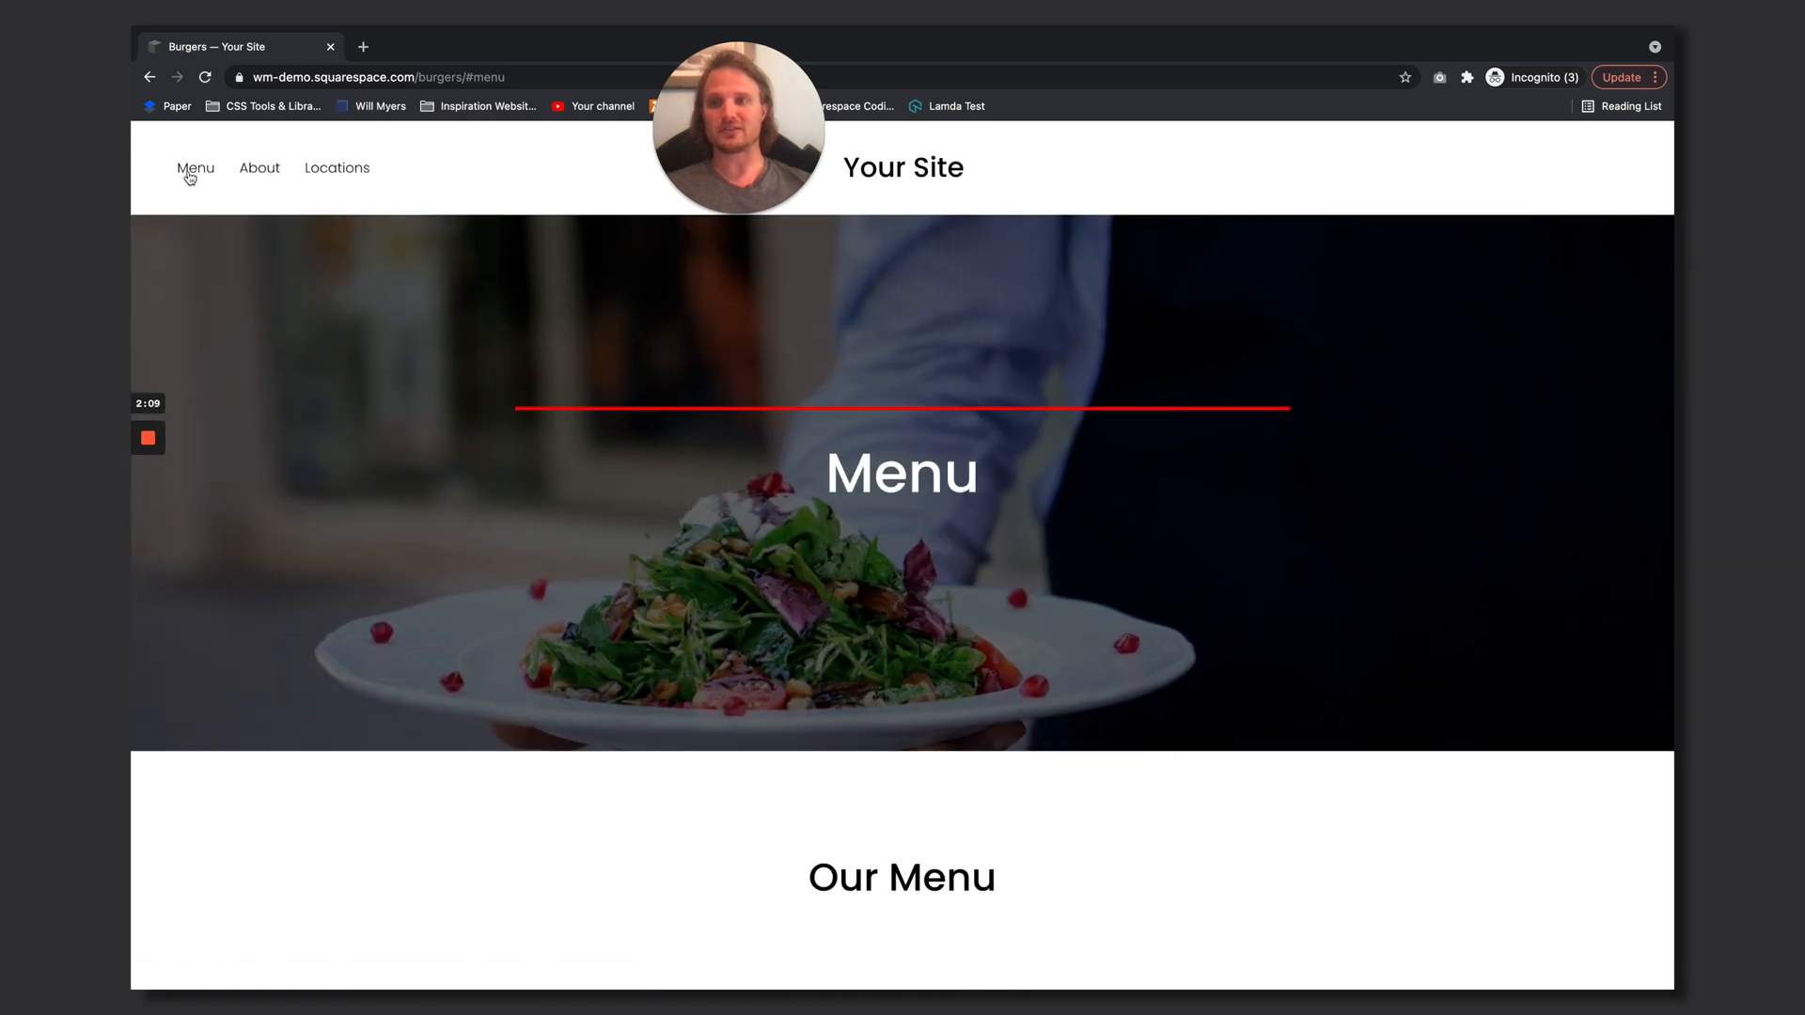
Scroll the live page to check the red anchor line lands at the header's edge
scroll("down", 3)
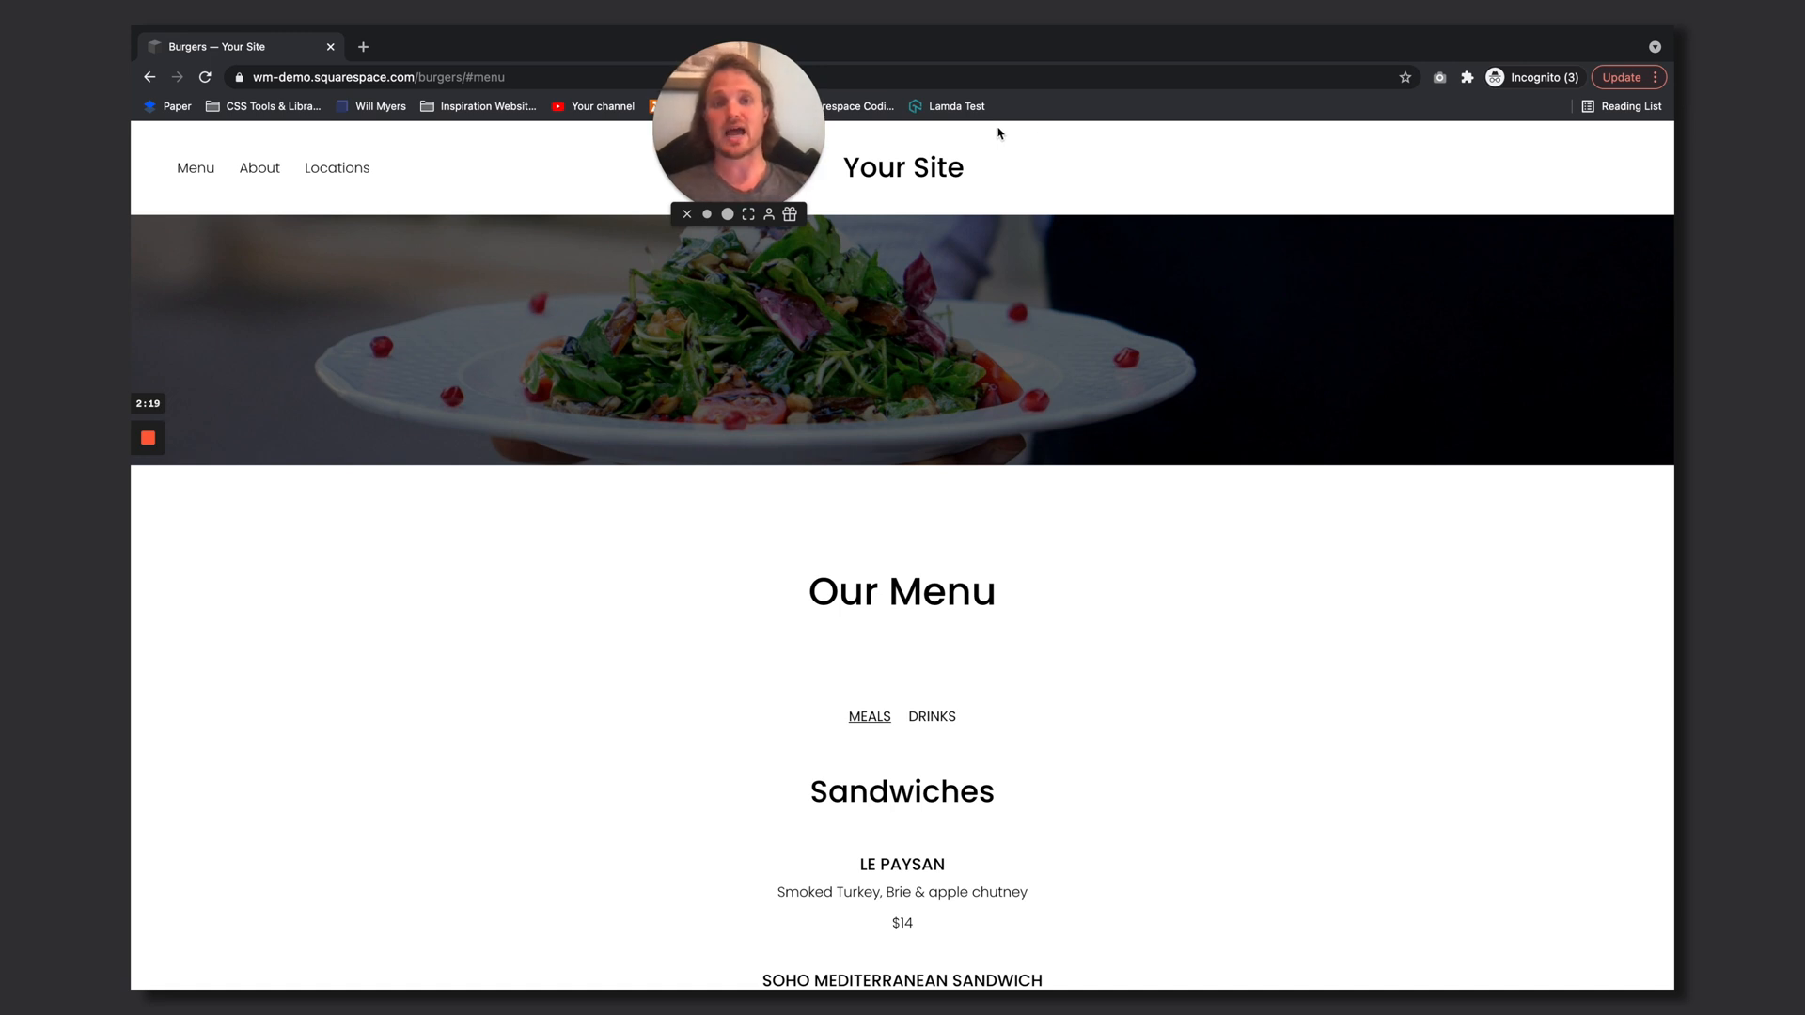
scroll("up", 3)
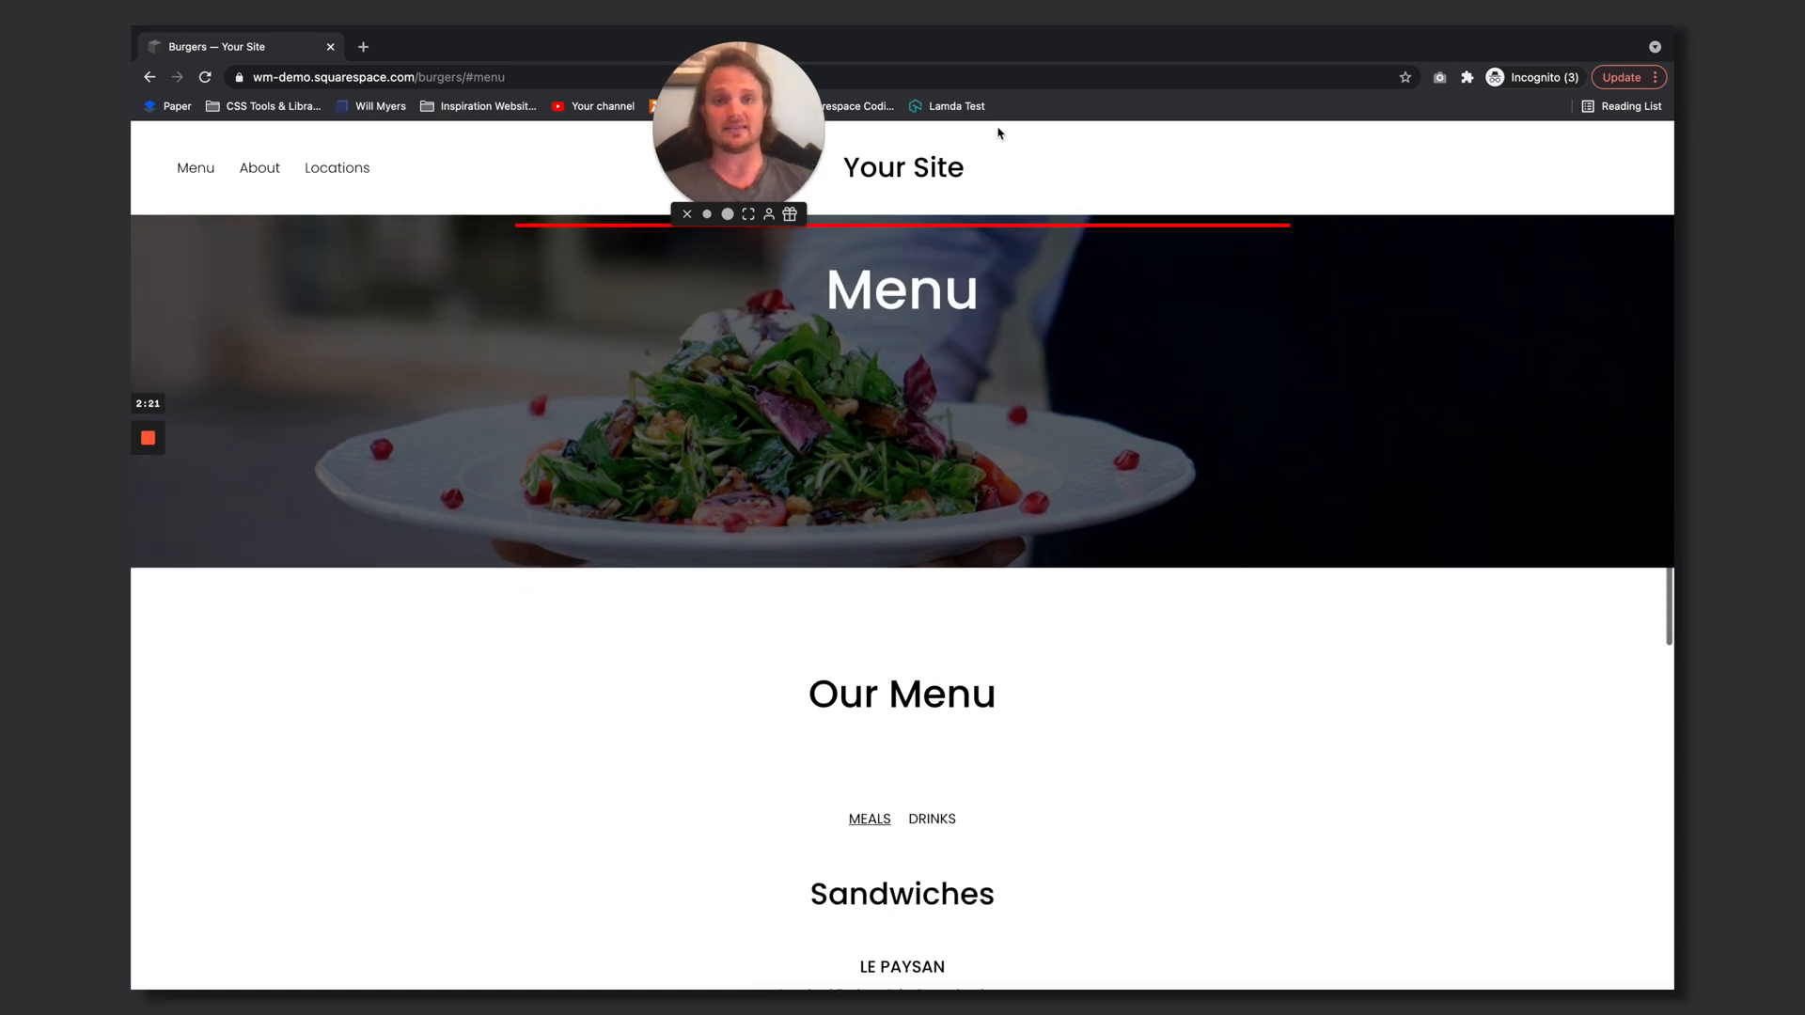
scroll("up", 3)
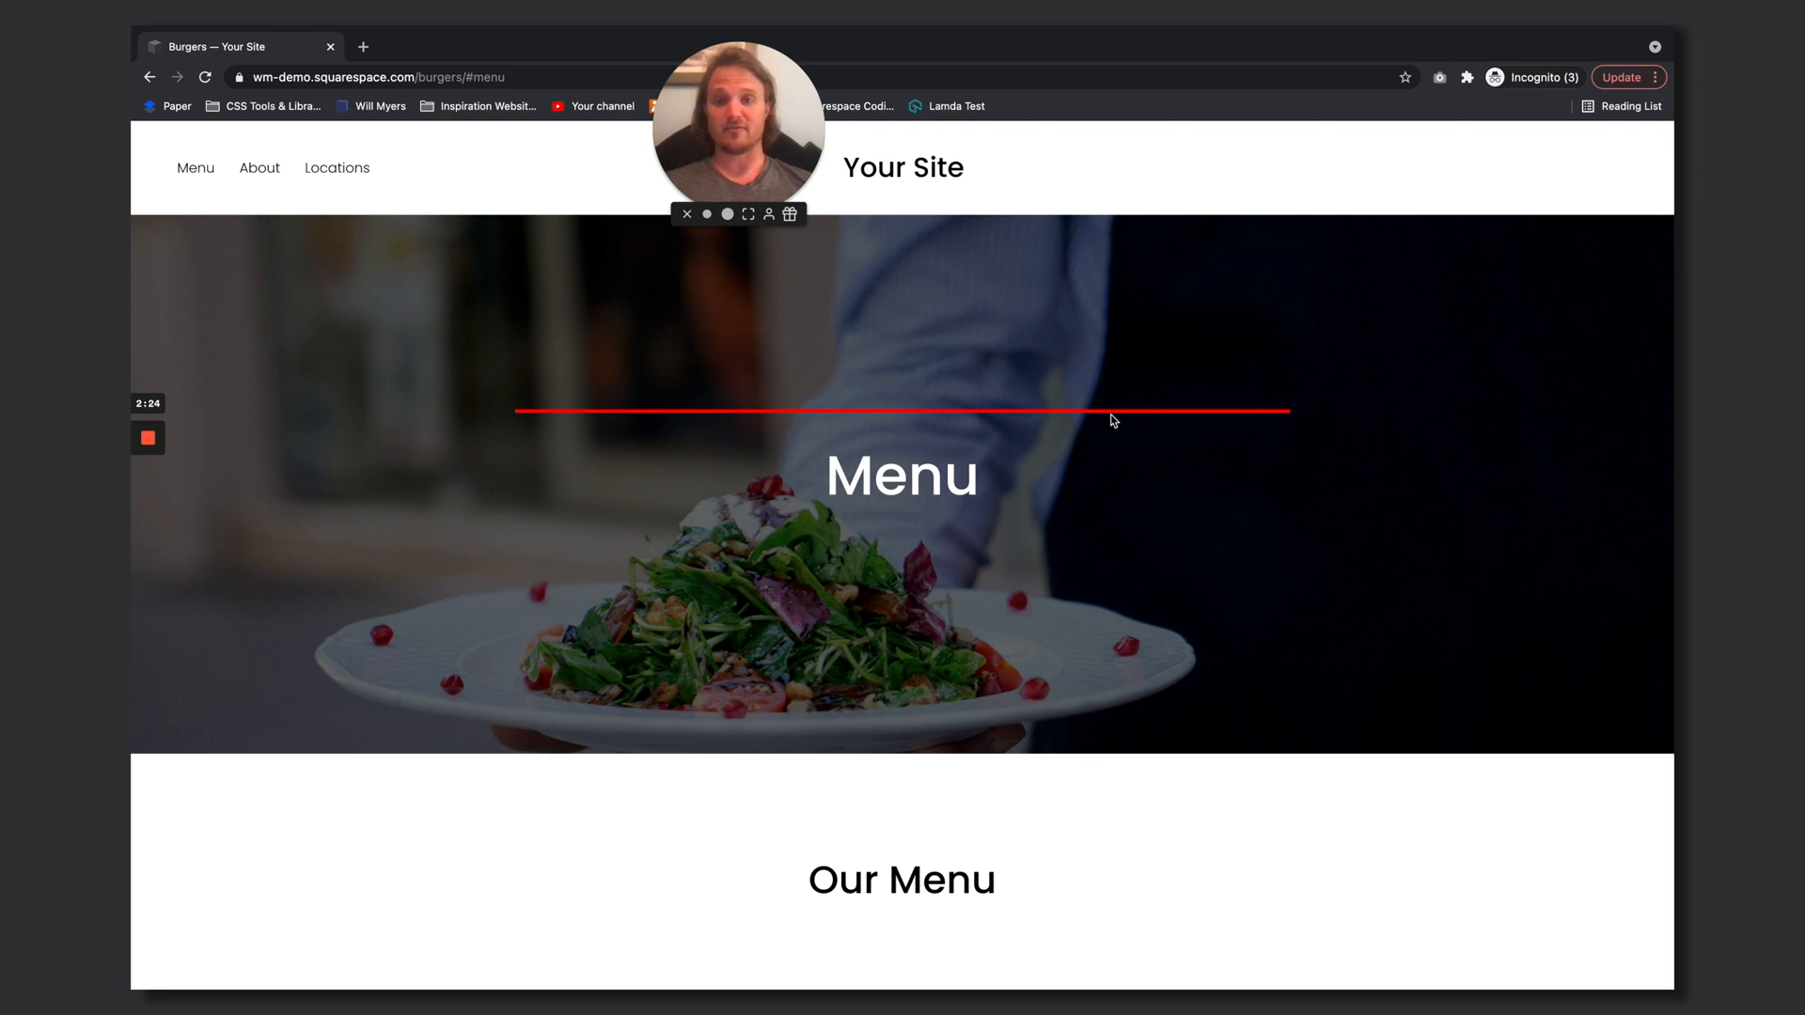
mouse_move(992, 402)
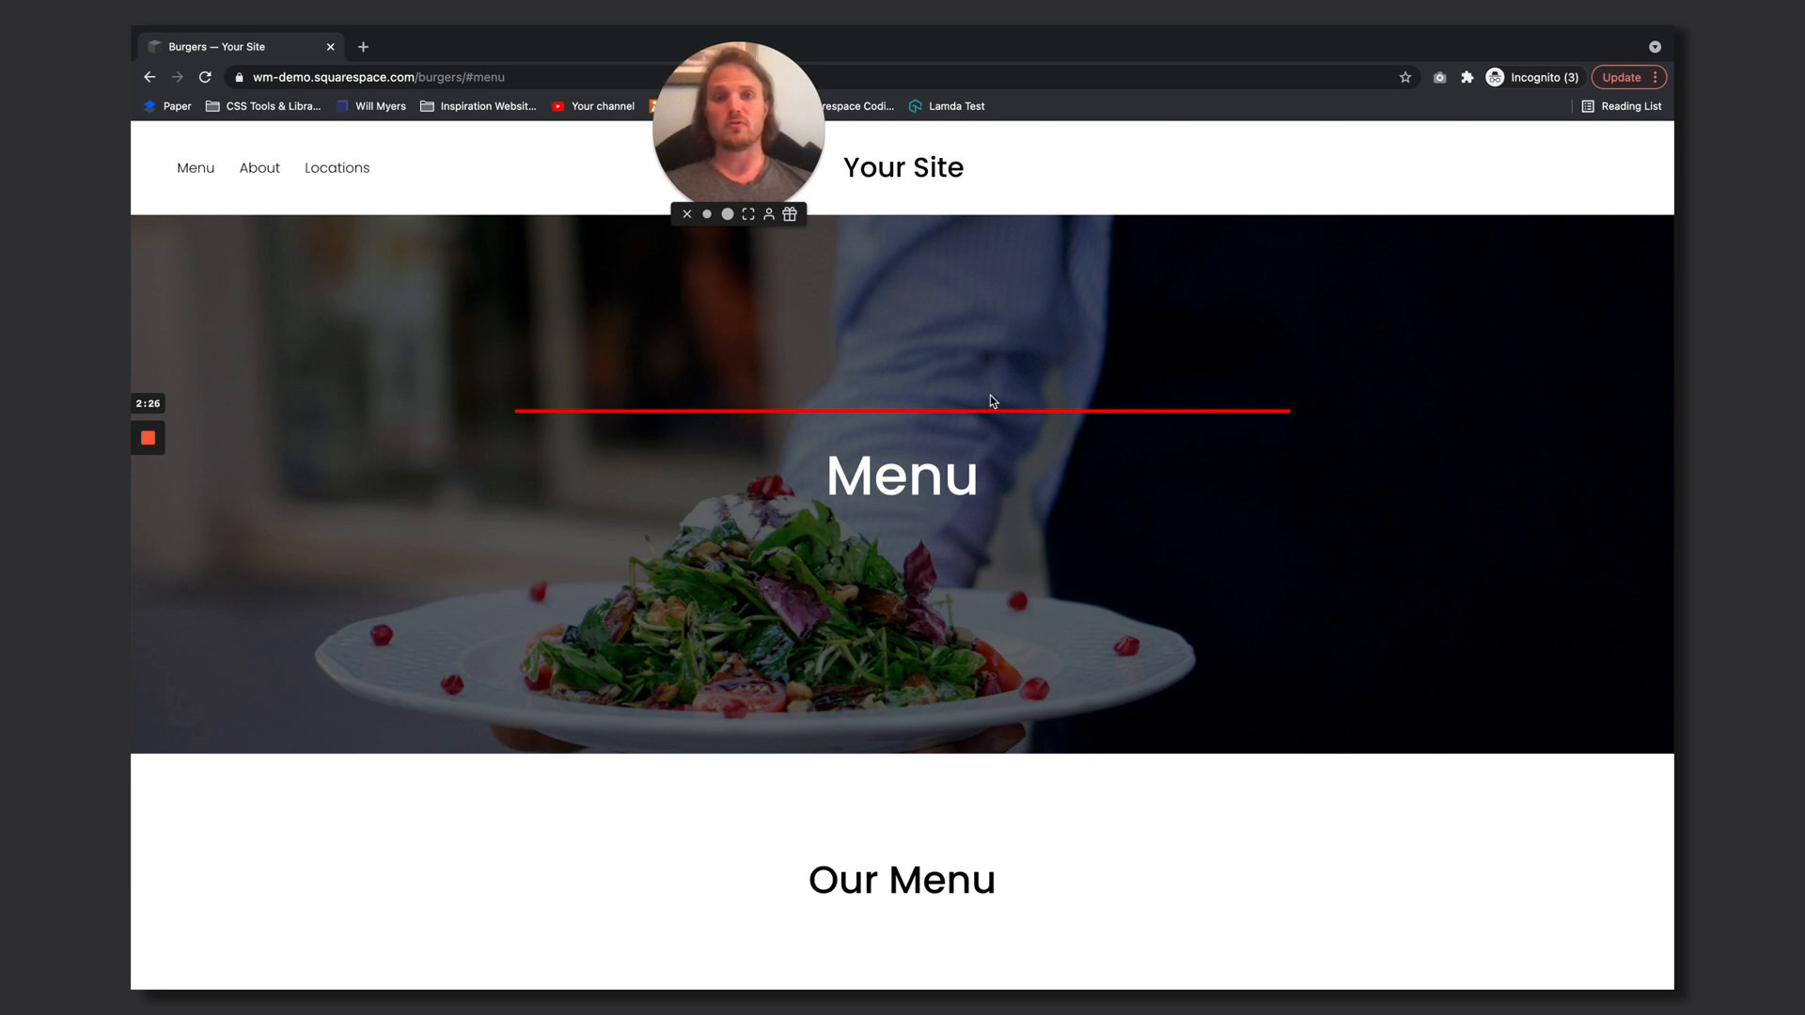
mouse_move(995, 316)
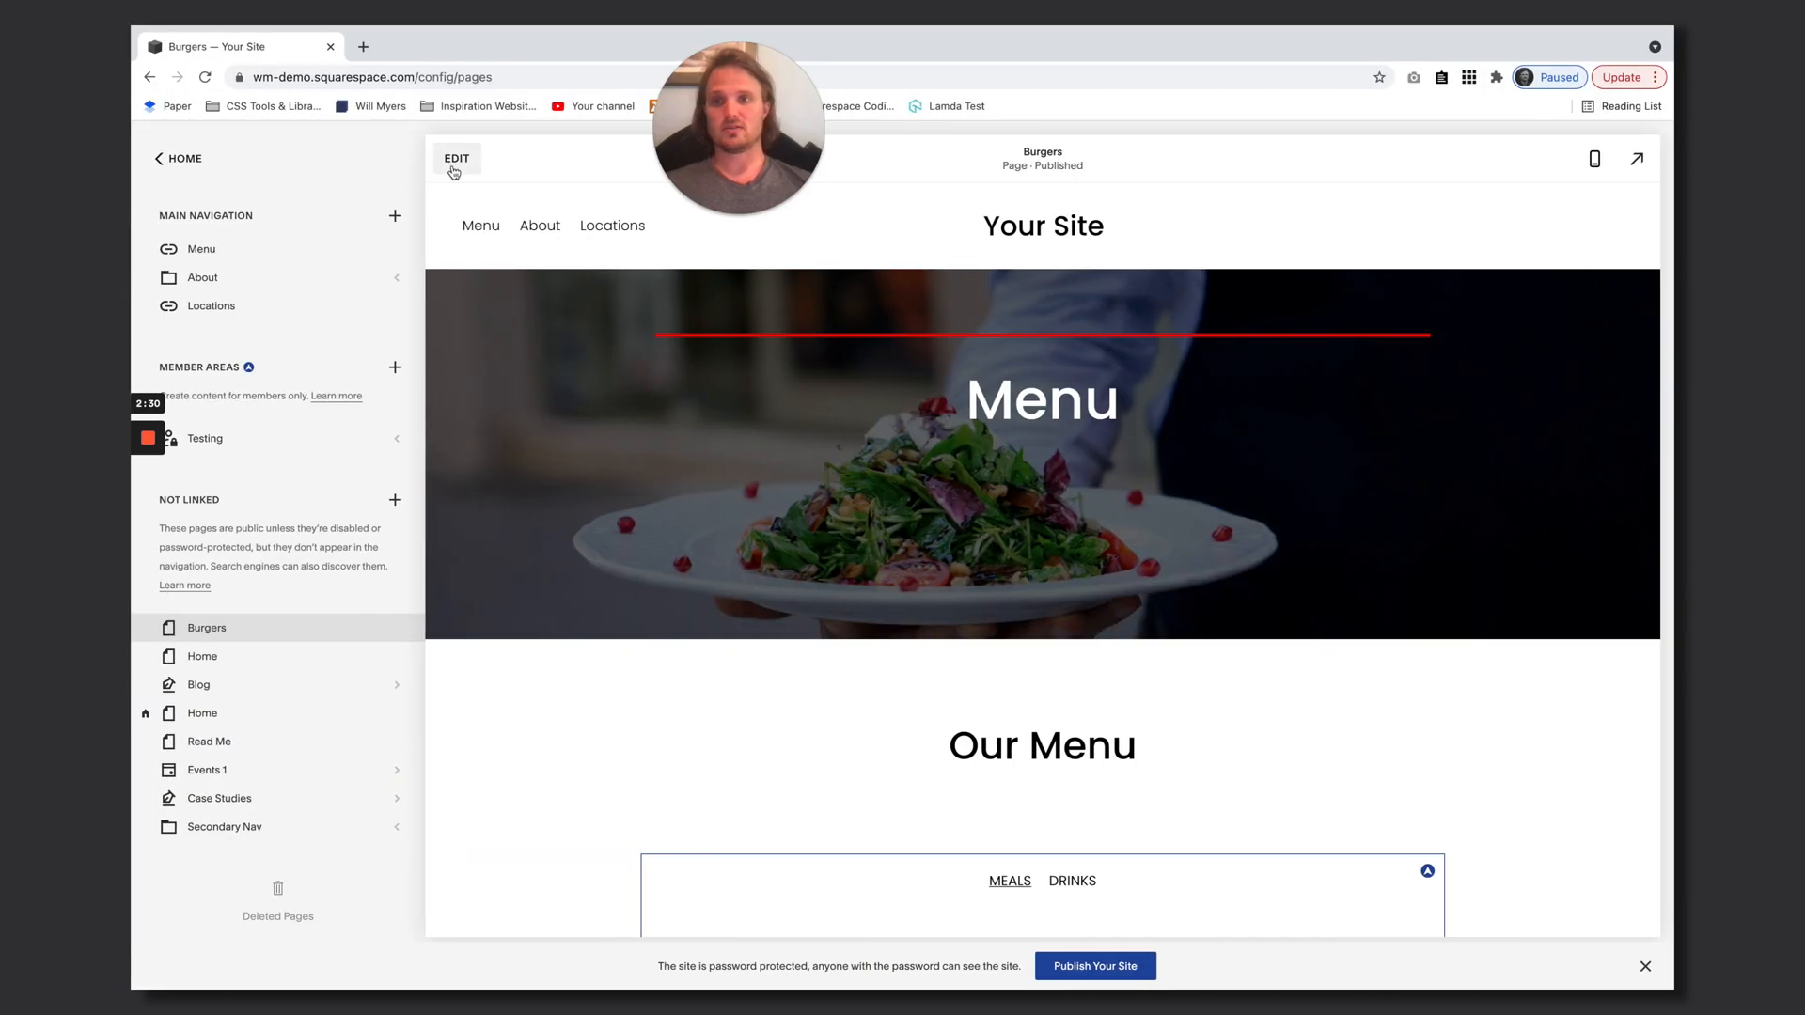
Add position:relative; top:-150px to the anchor div's style to lift it above the Menu heading
left_click(455, 158)
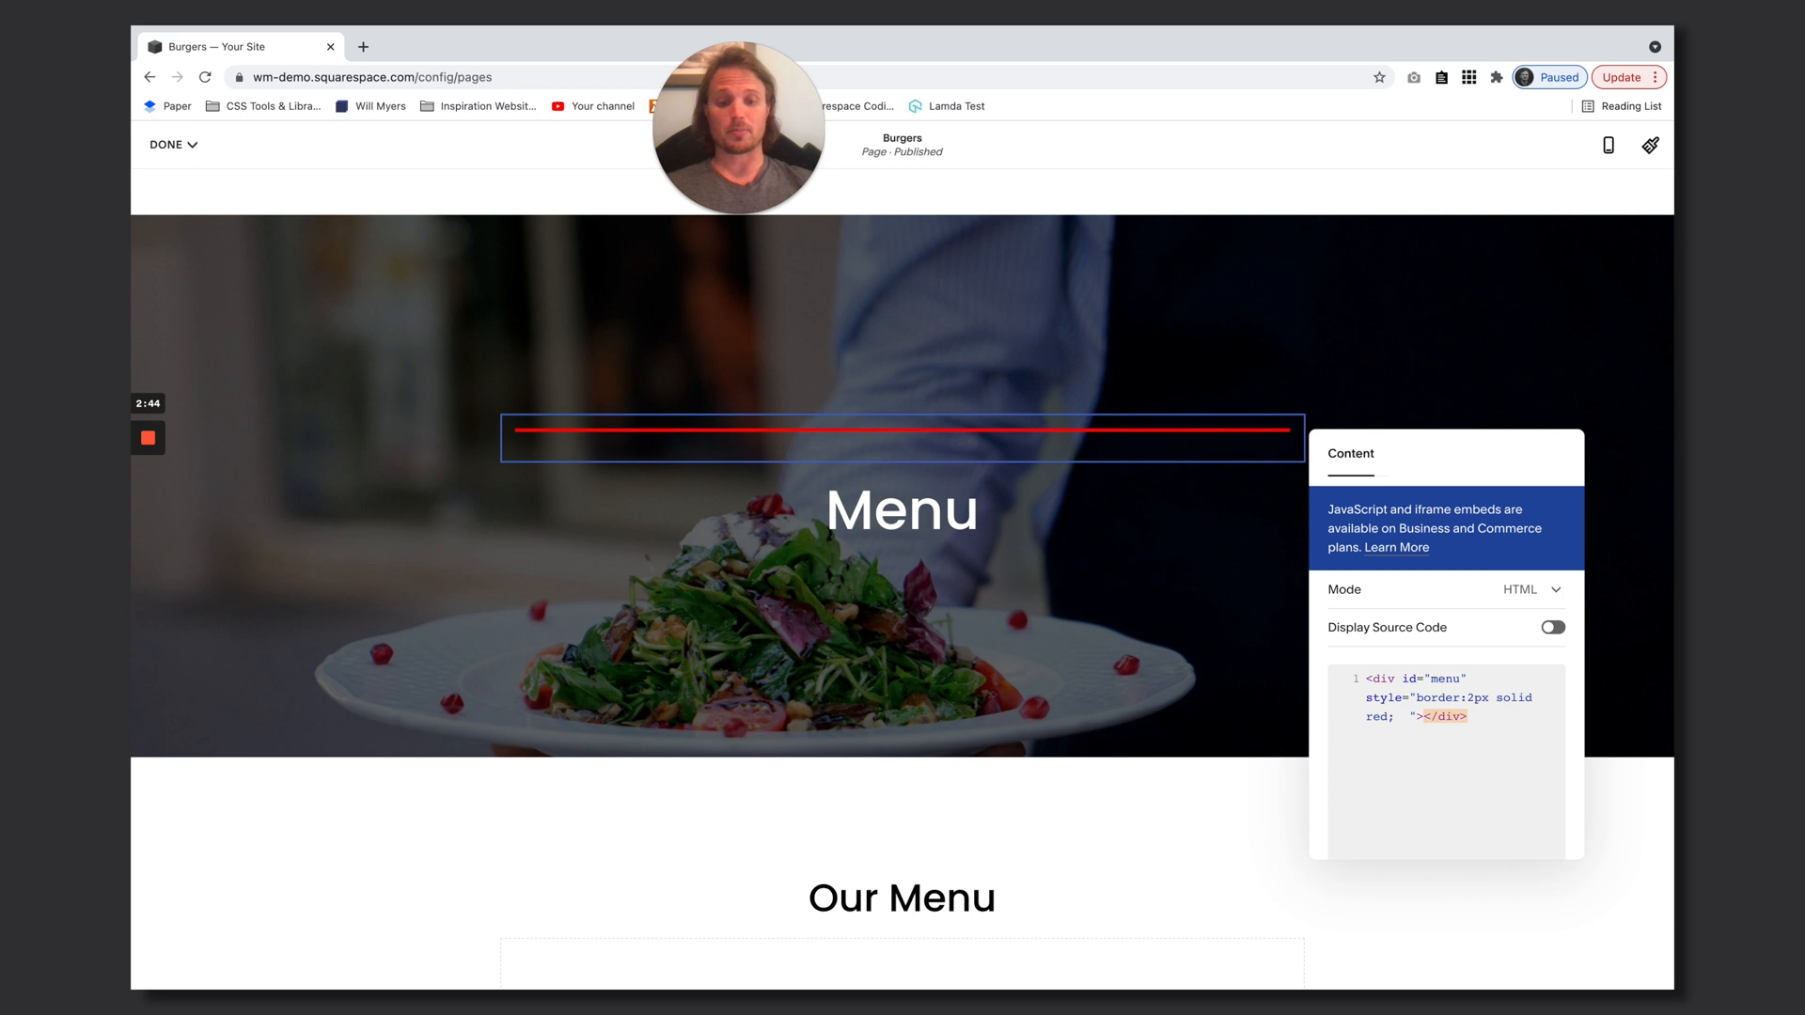
type("position:rel")
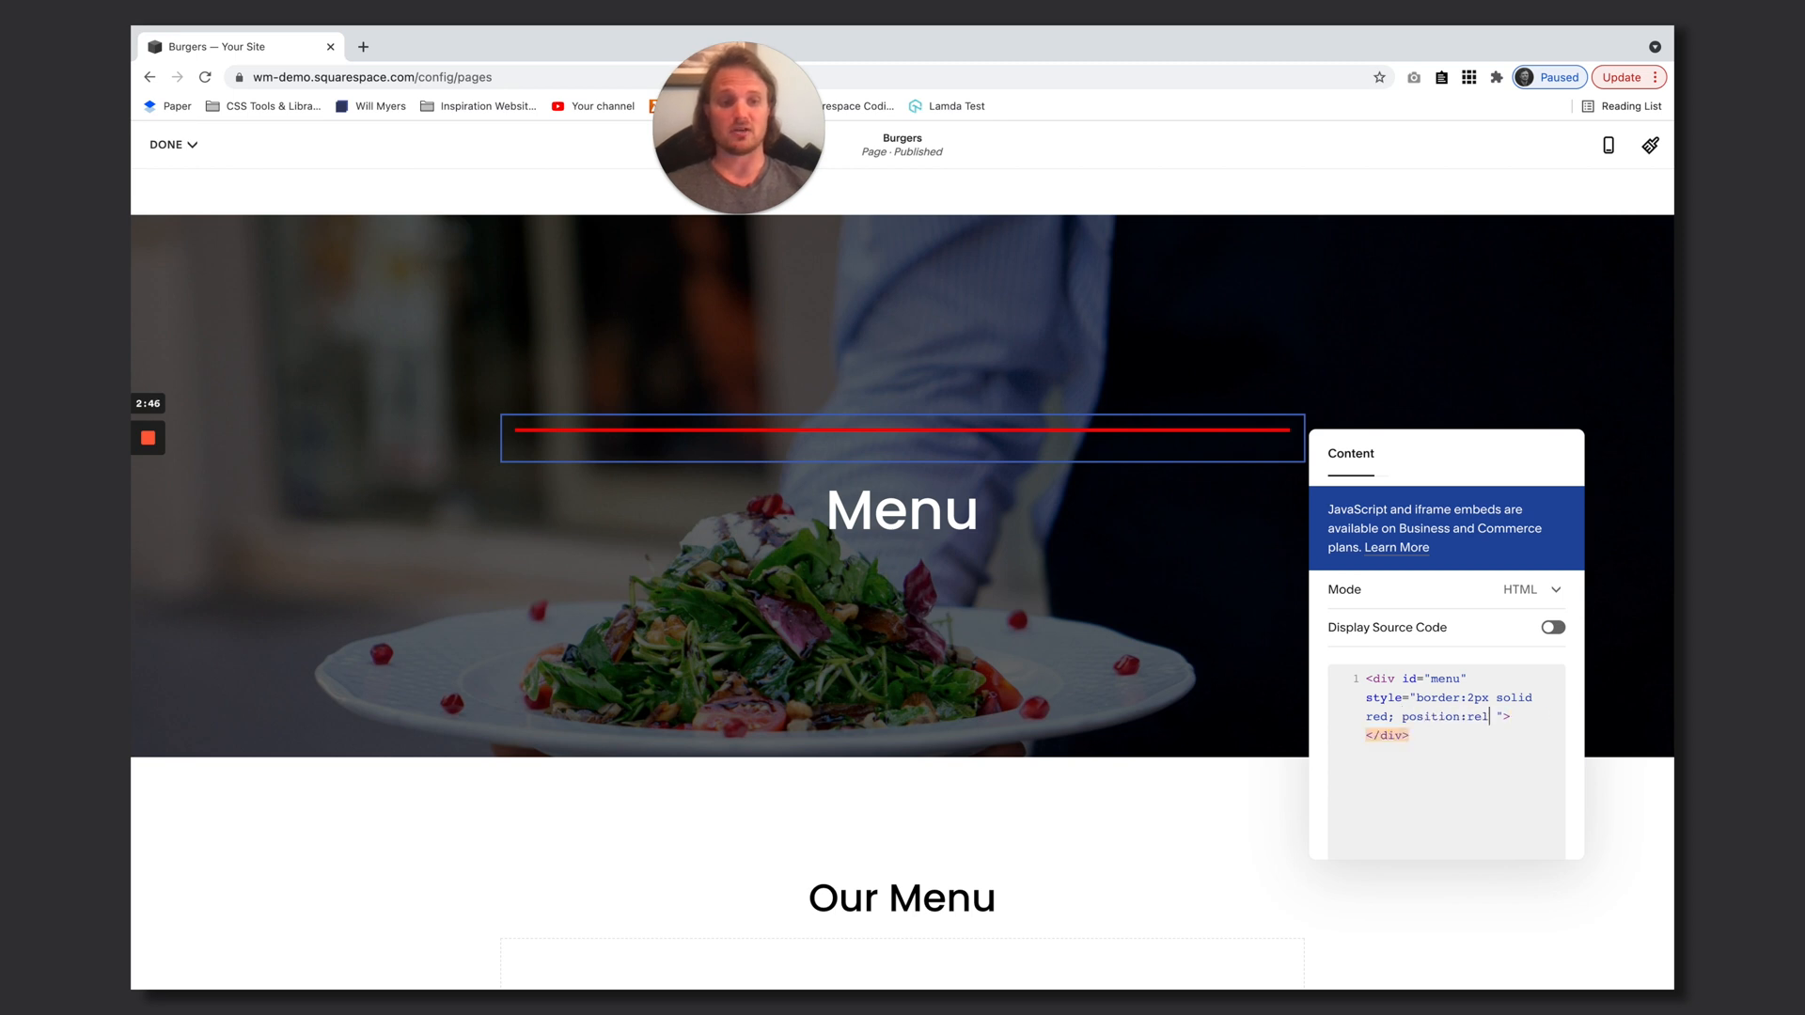
type("ative;")
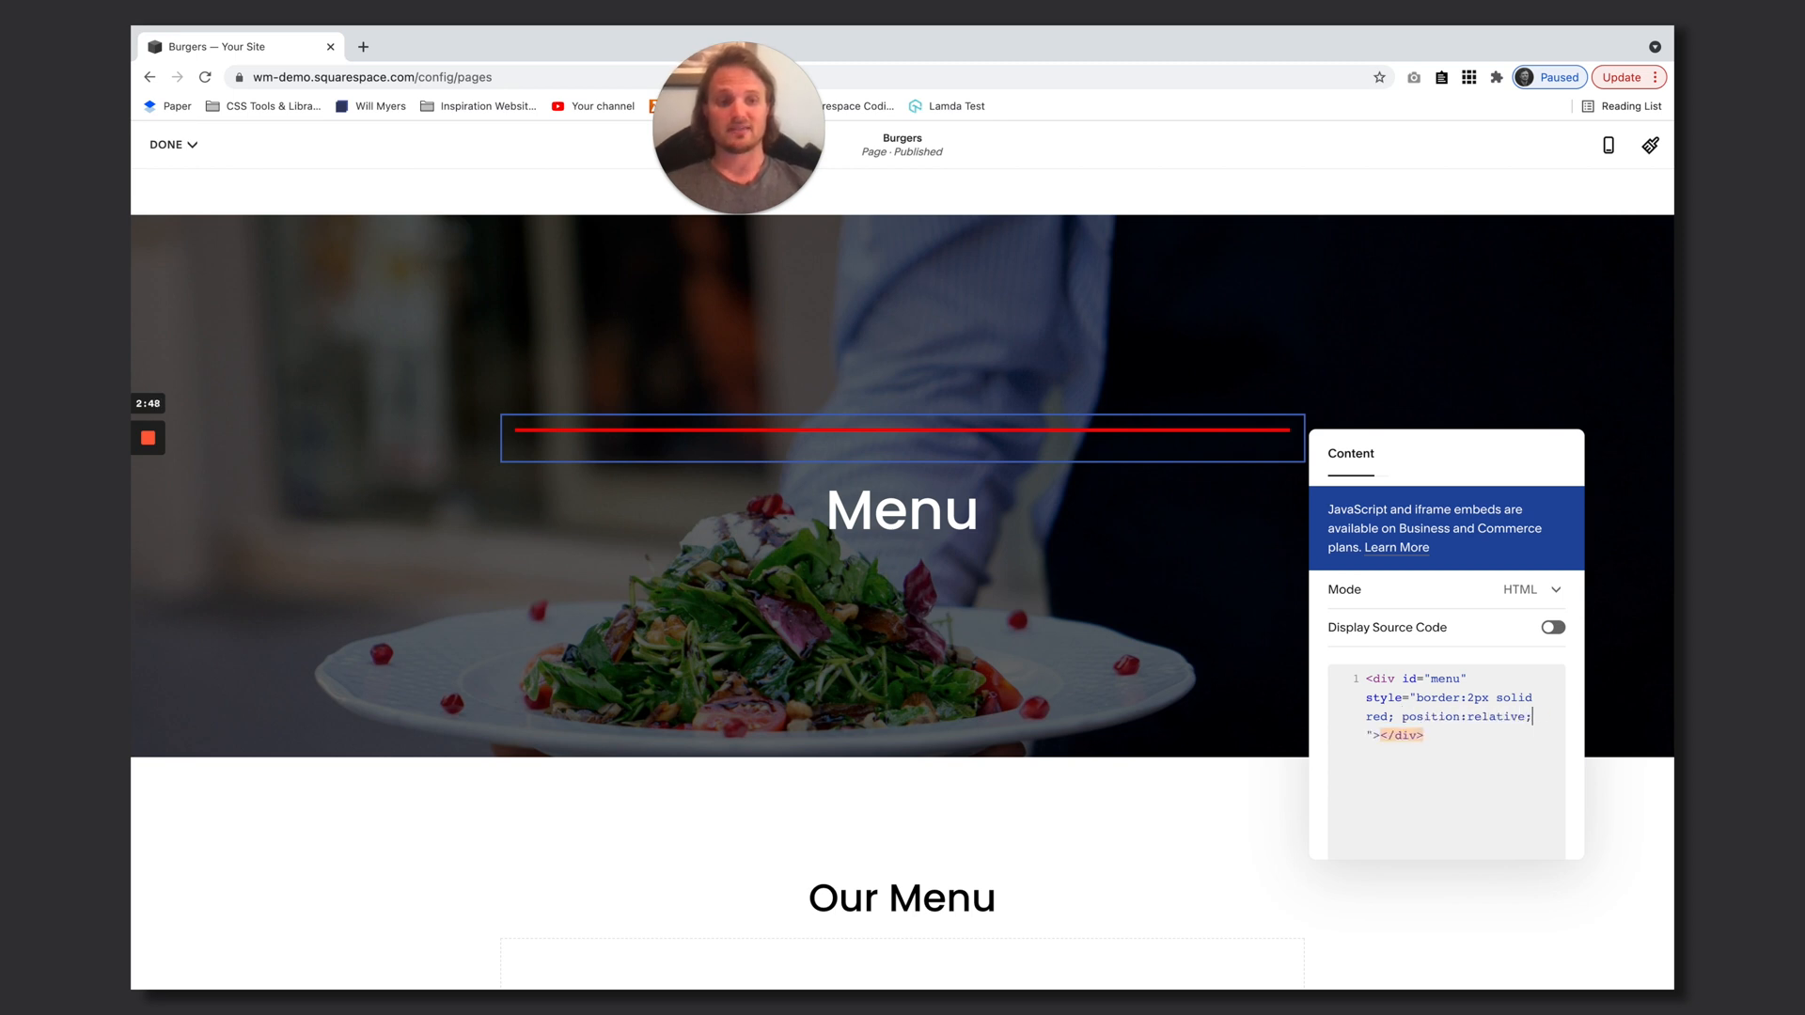
type("top")
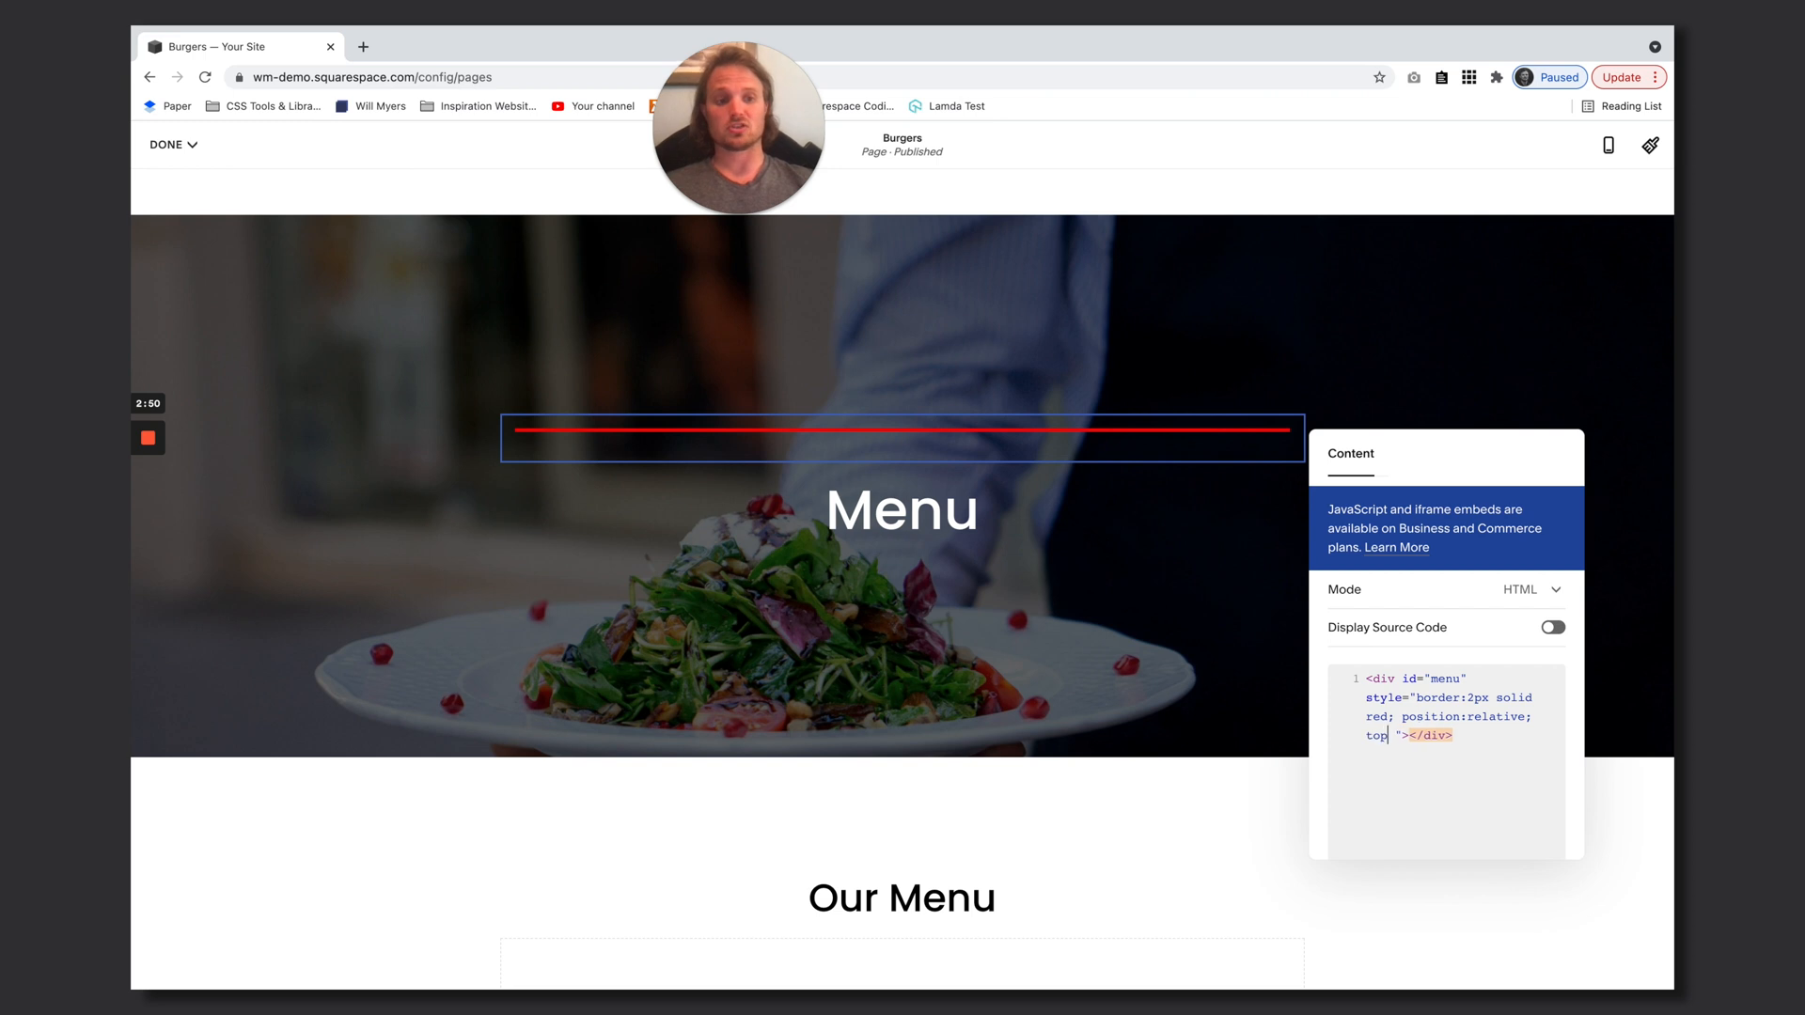
type("-150")
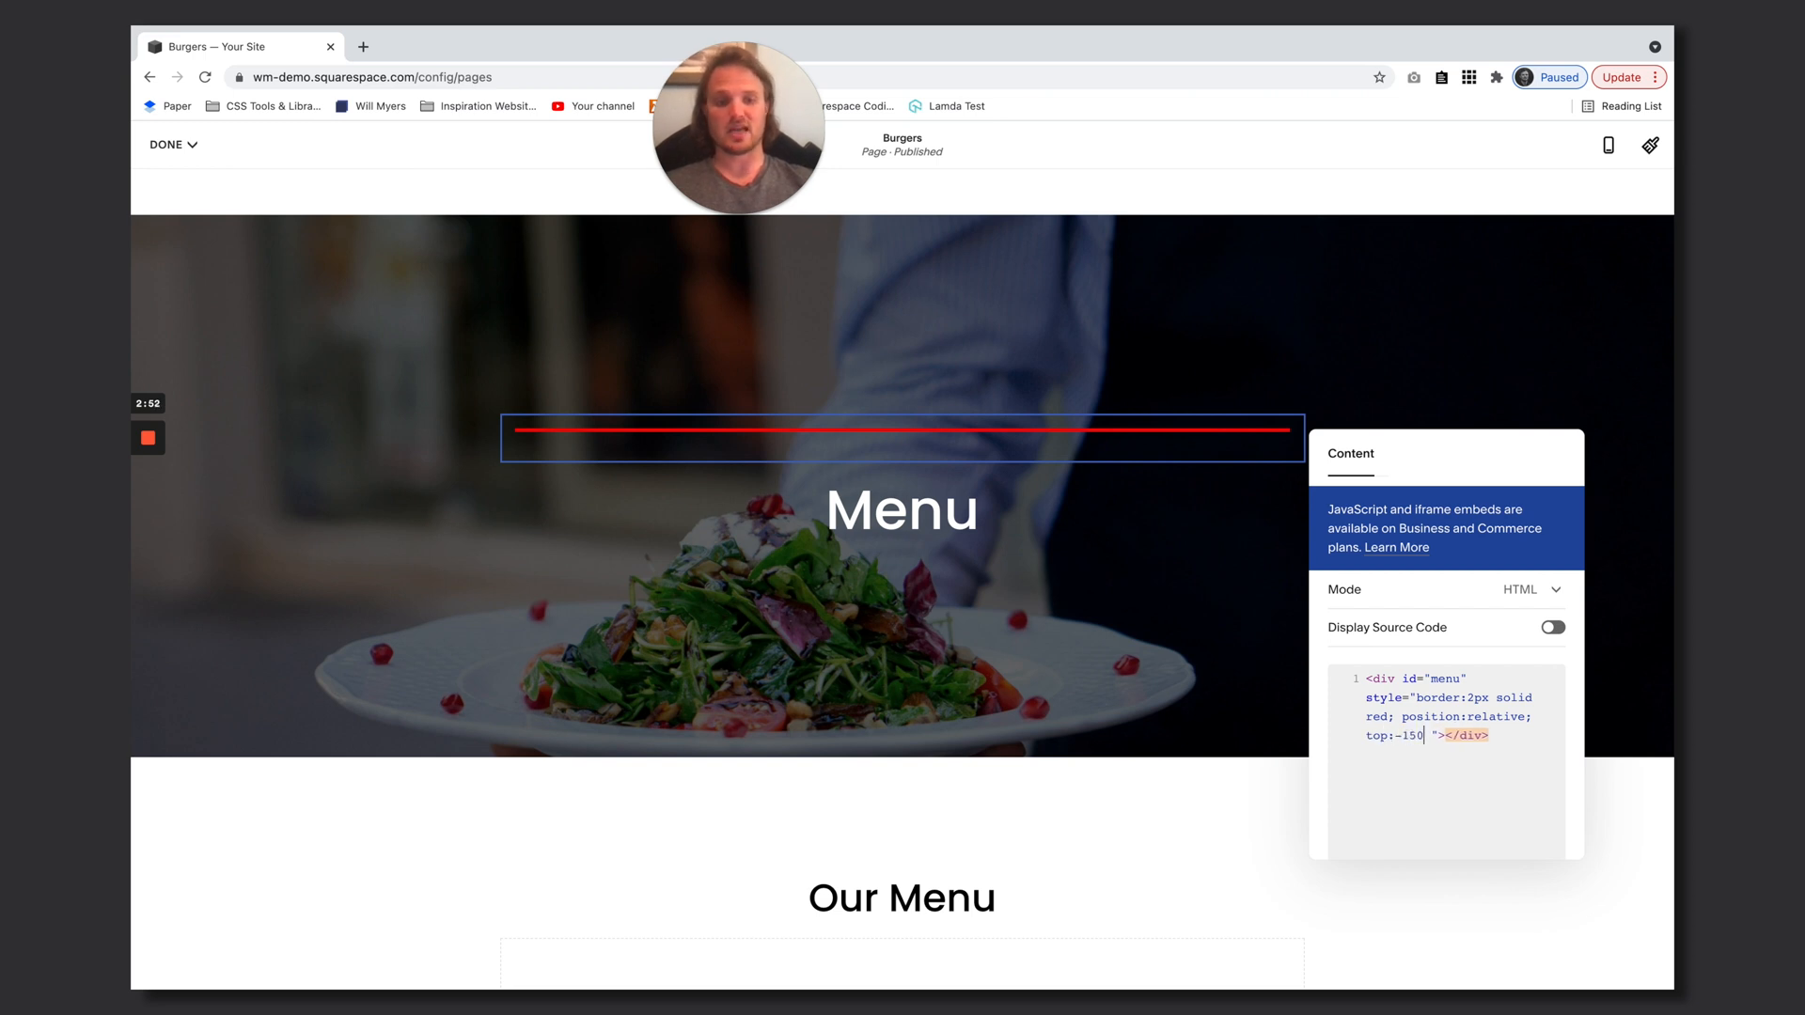
type("px")
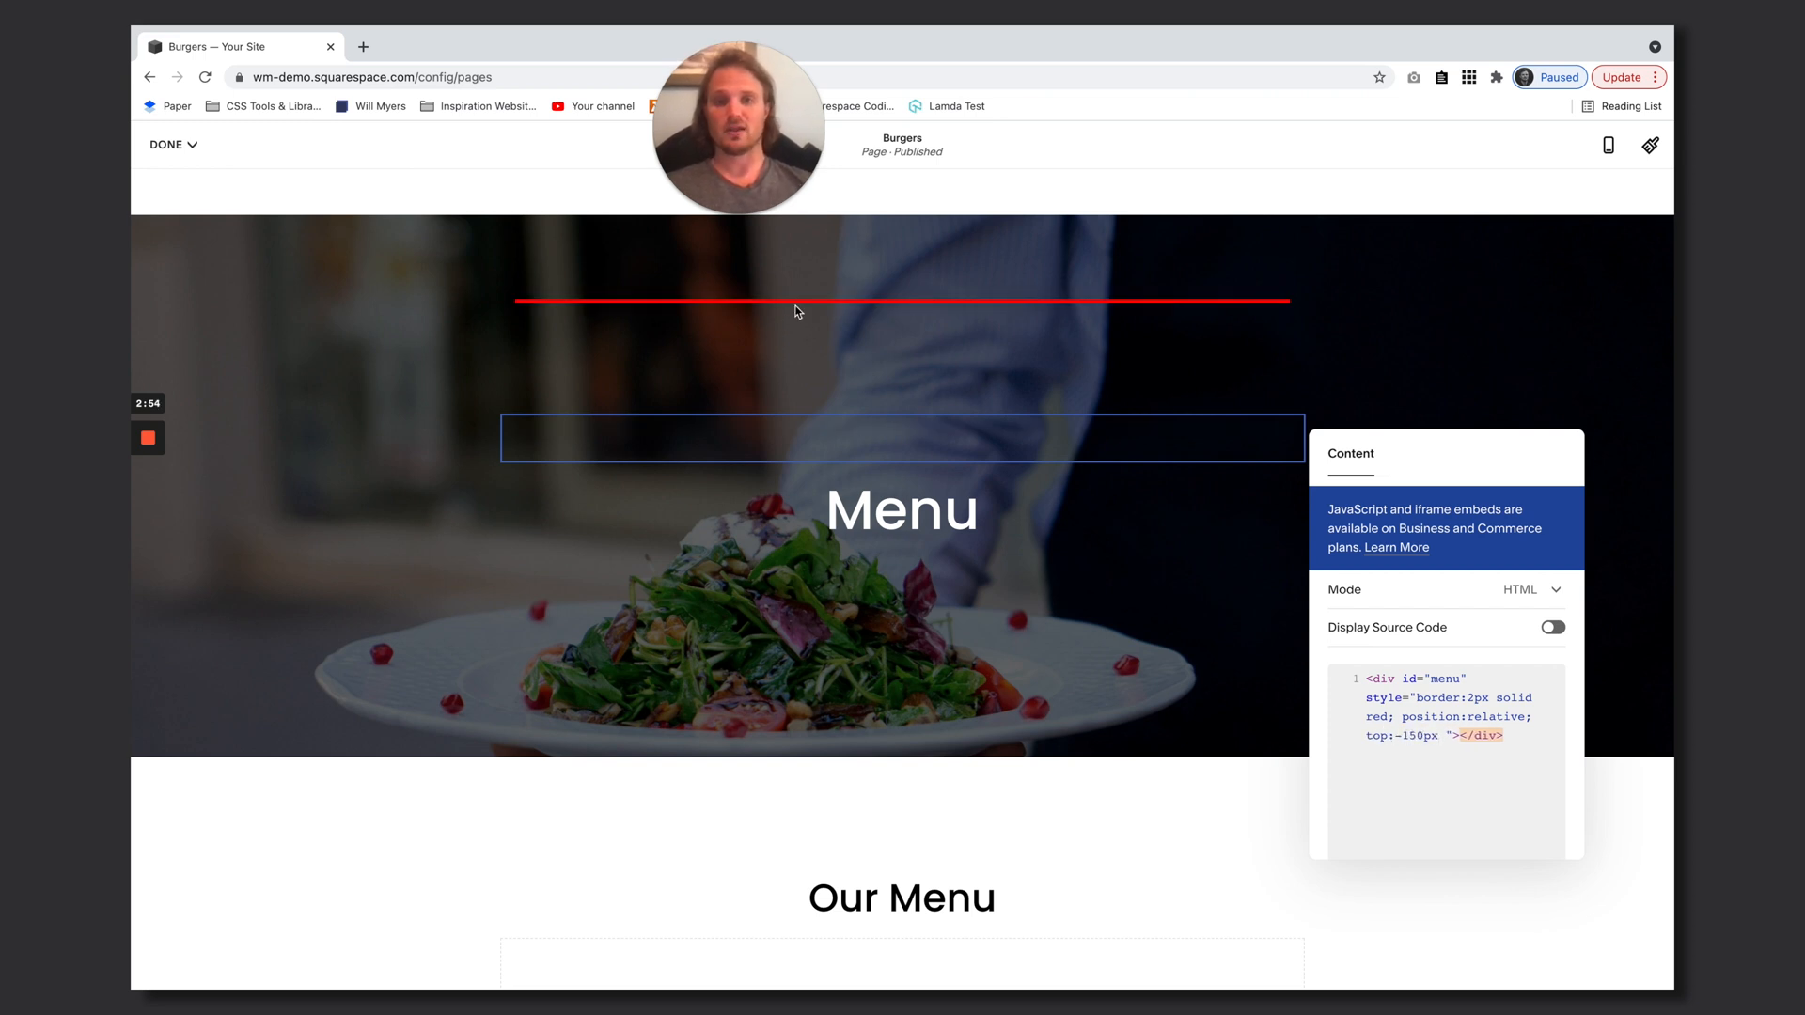
mouse_move(586, 306)
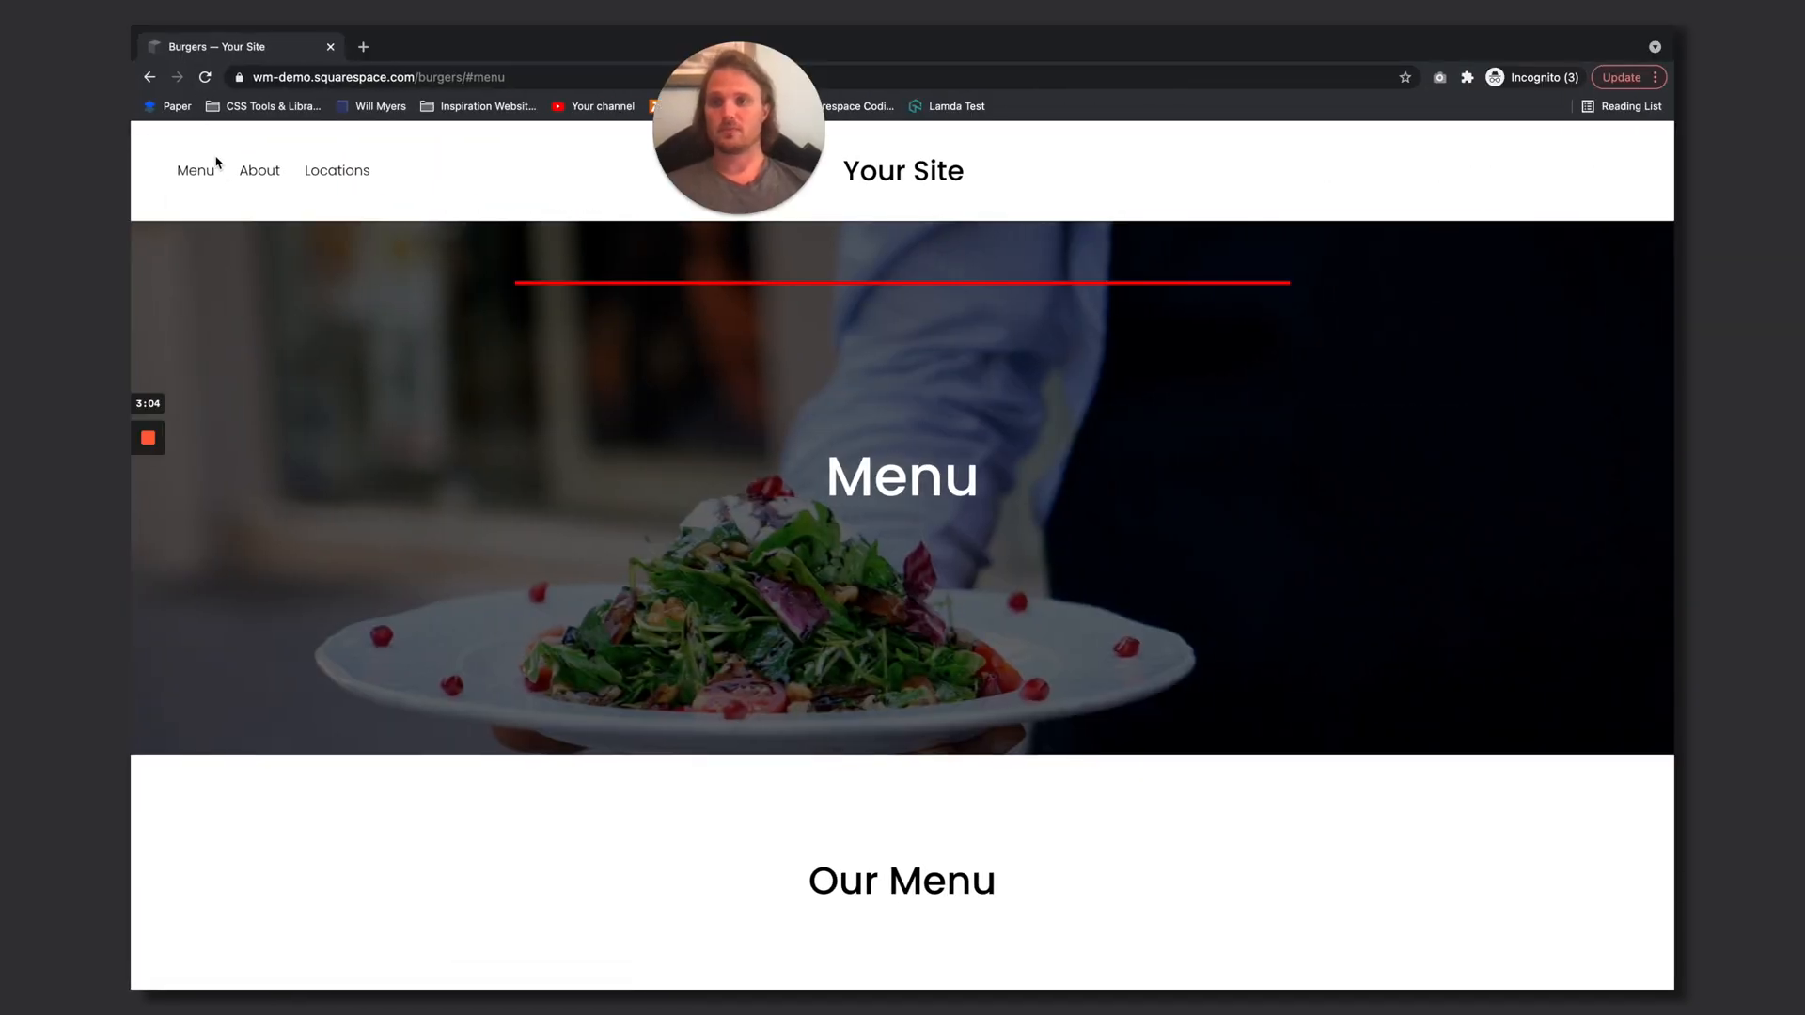
Scroll the live page to confirm the Menu heading sits fully below the header
scroll("down", 3)
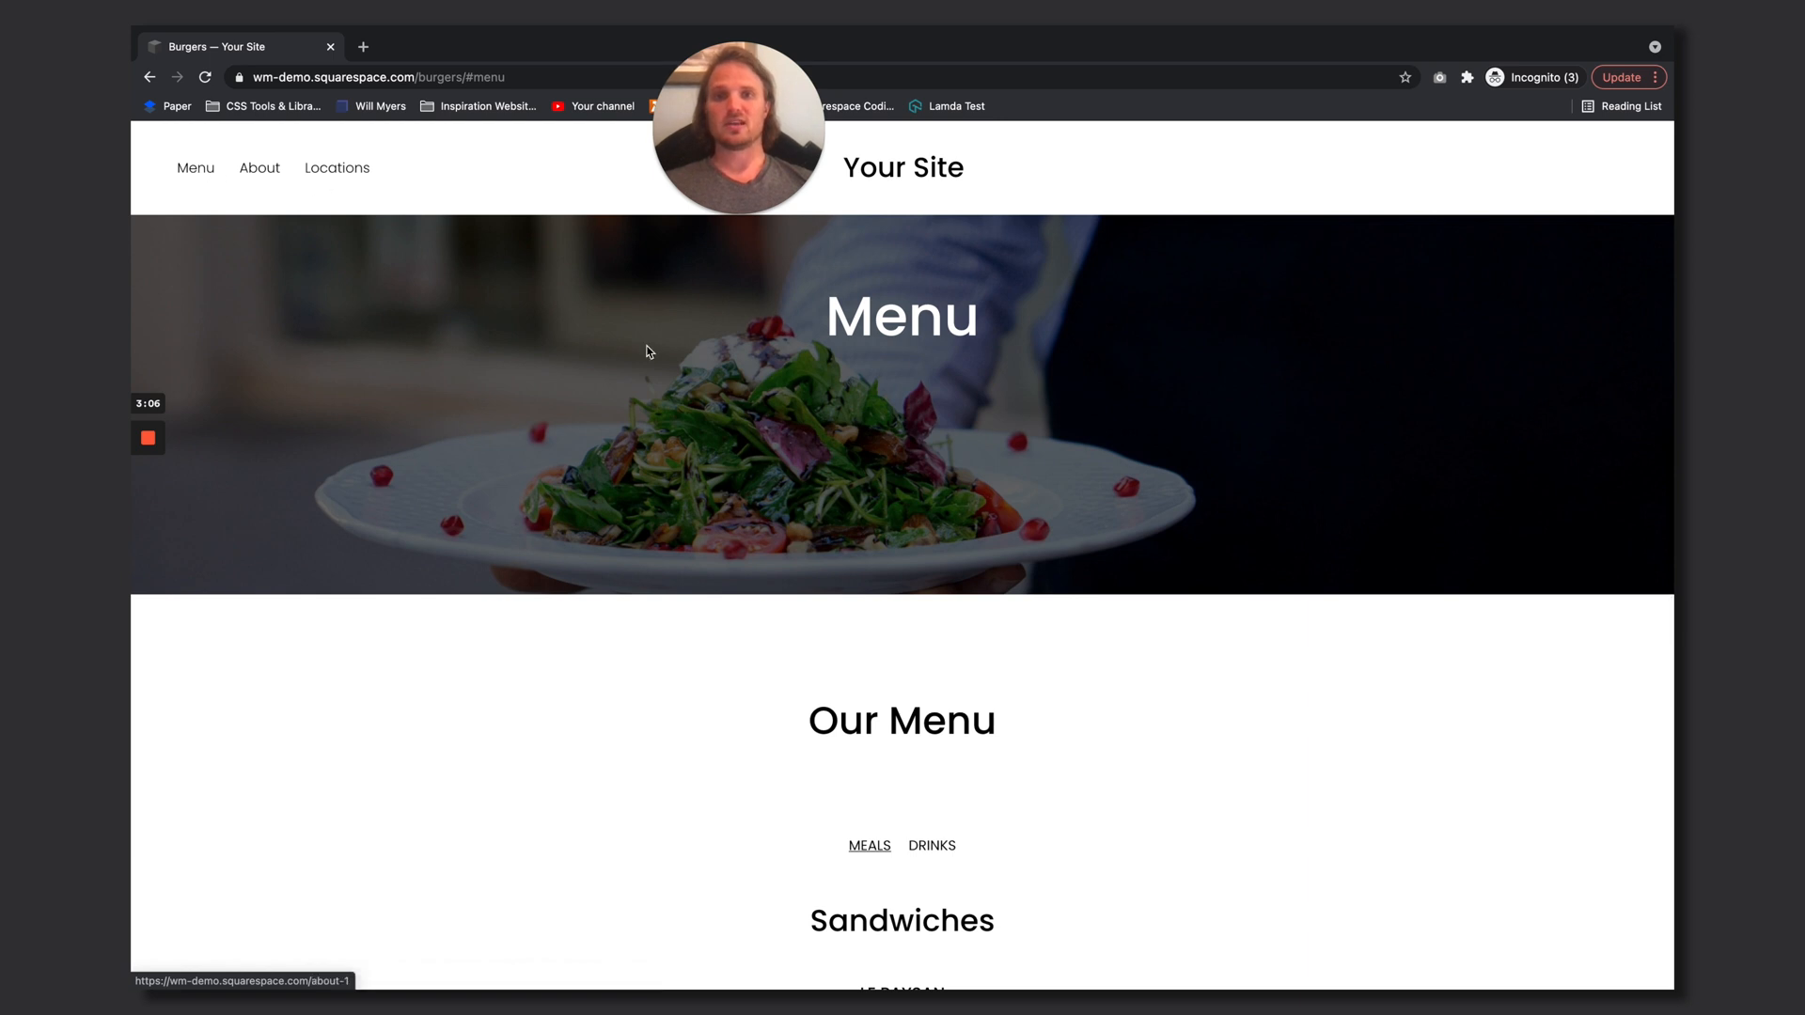
mouse_move(965, 299)
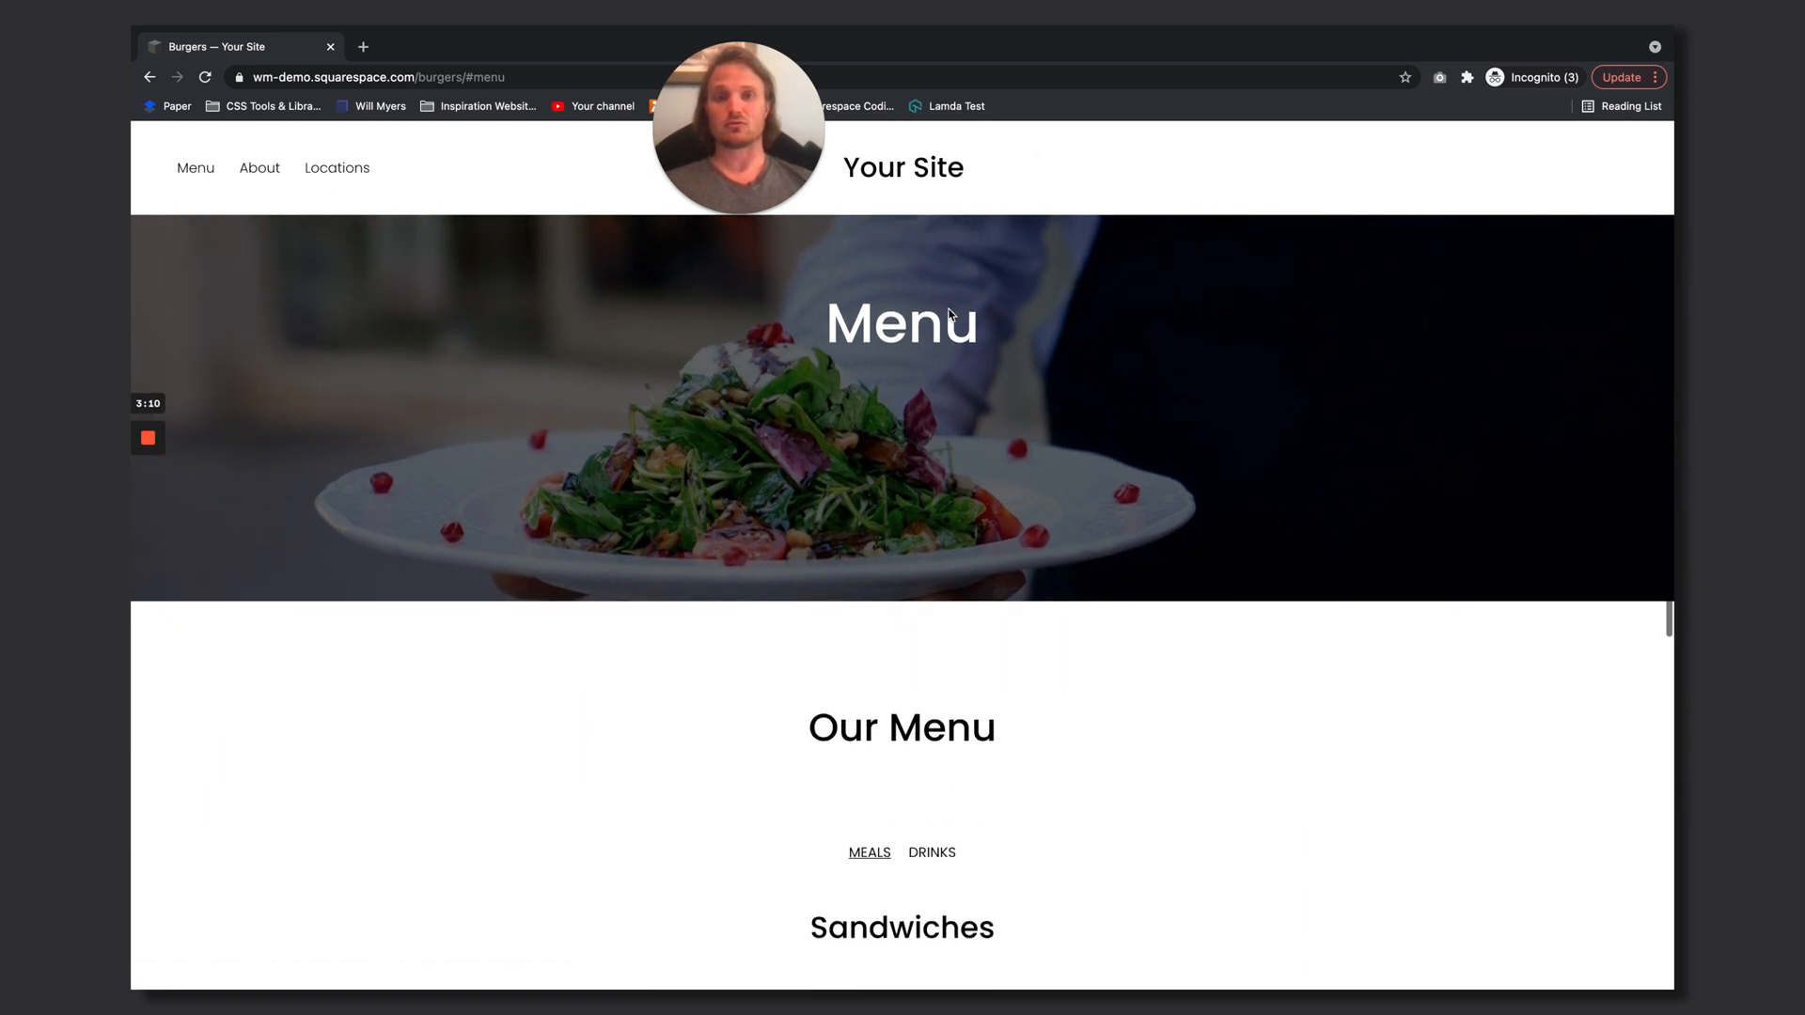
scroll("down", 3)
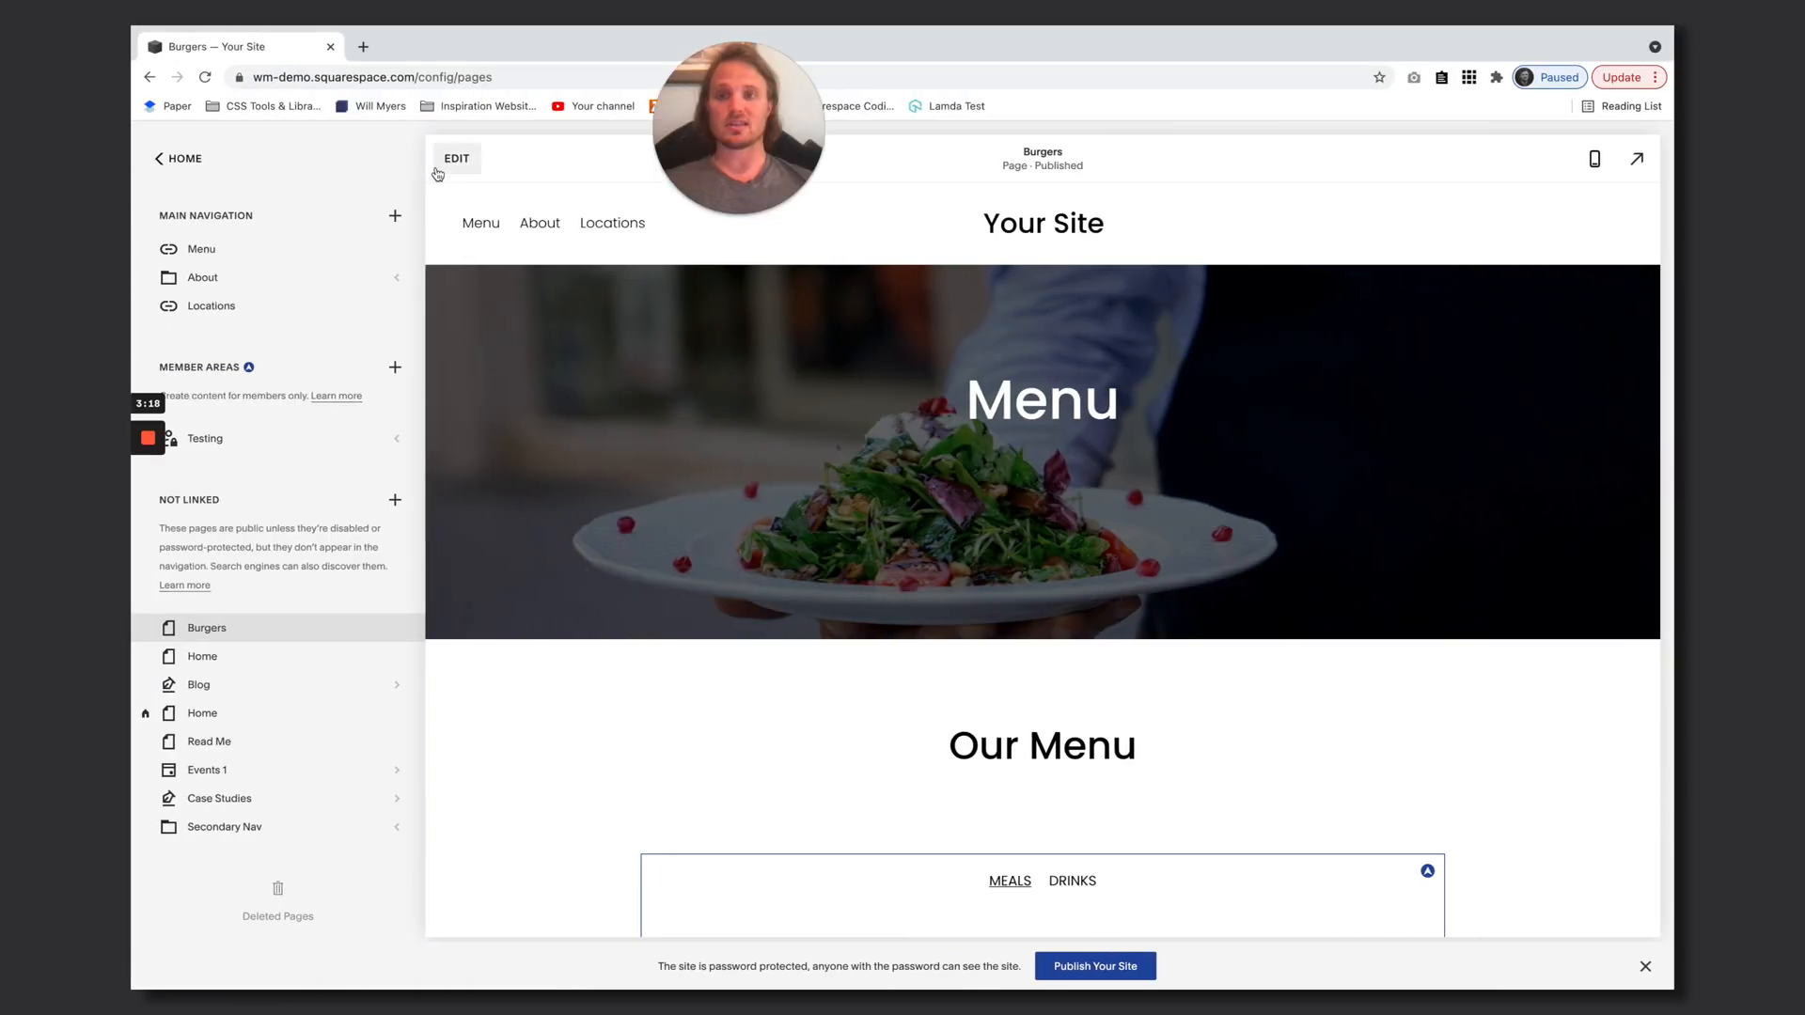
Remove border:2px solid red from the anchor div, keeping the -150px offset, and save the page
left_click(455, 158)
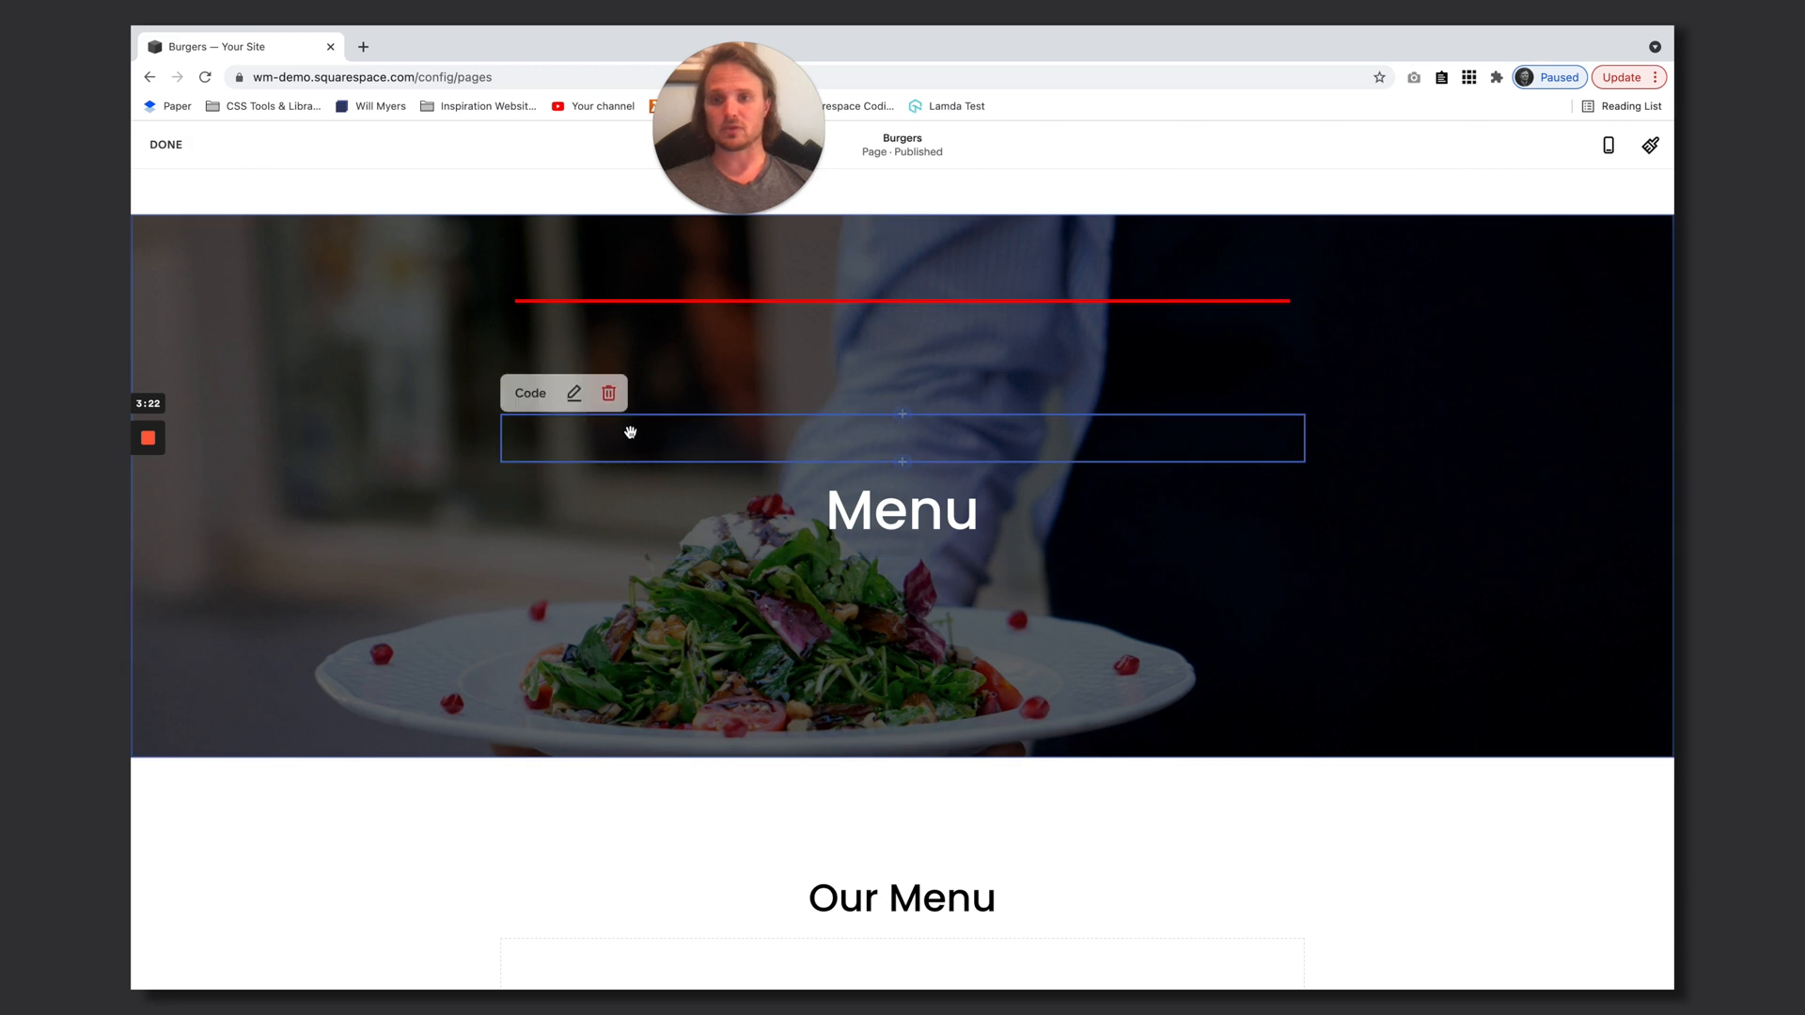
left_click(575, 393)
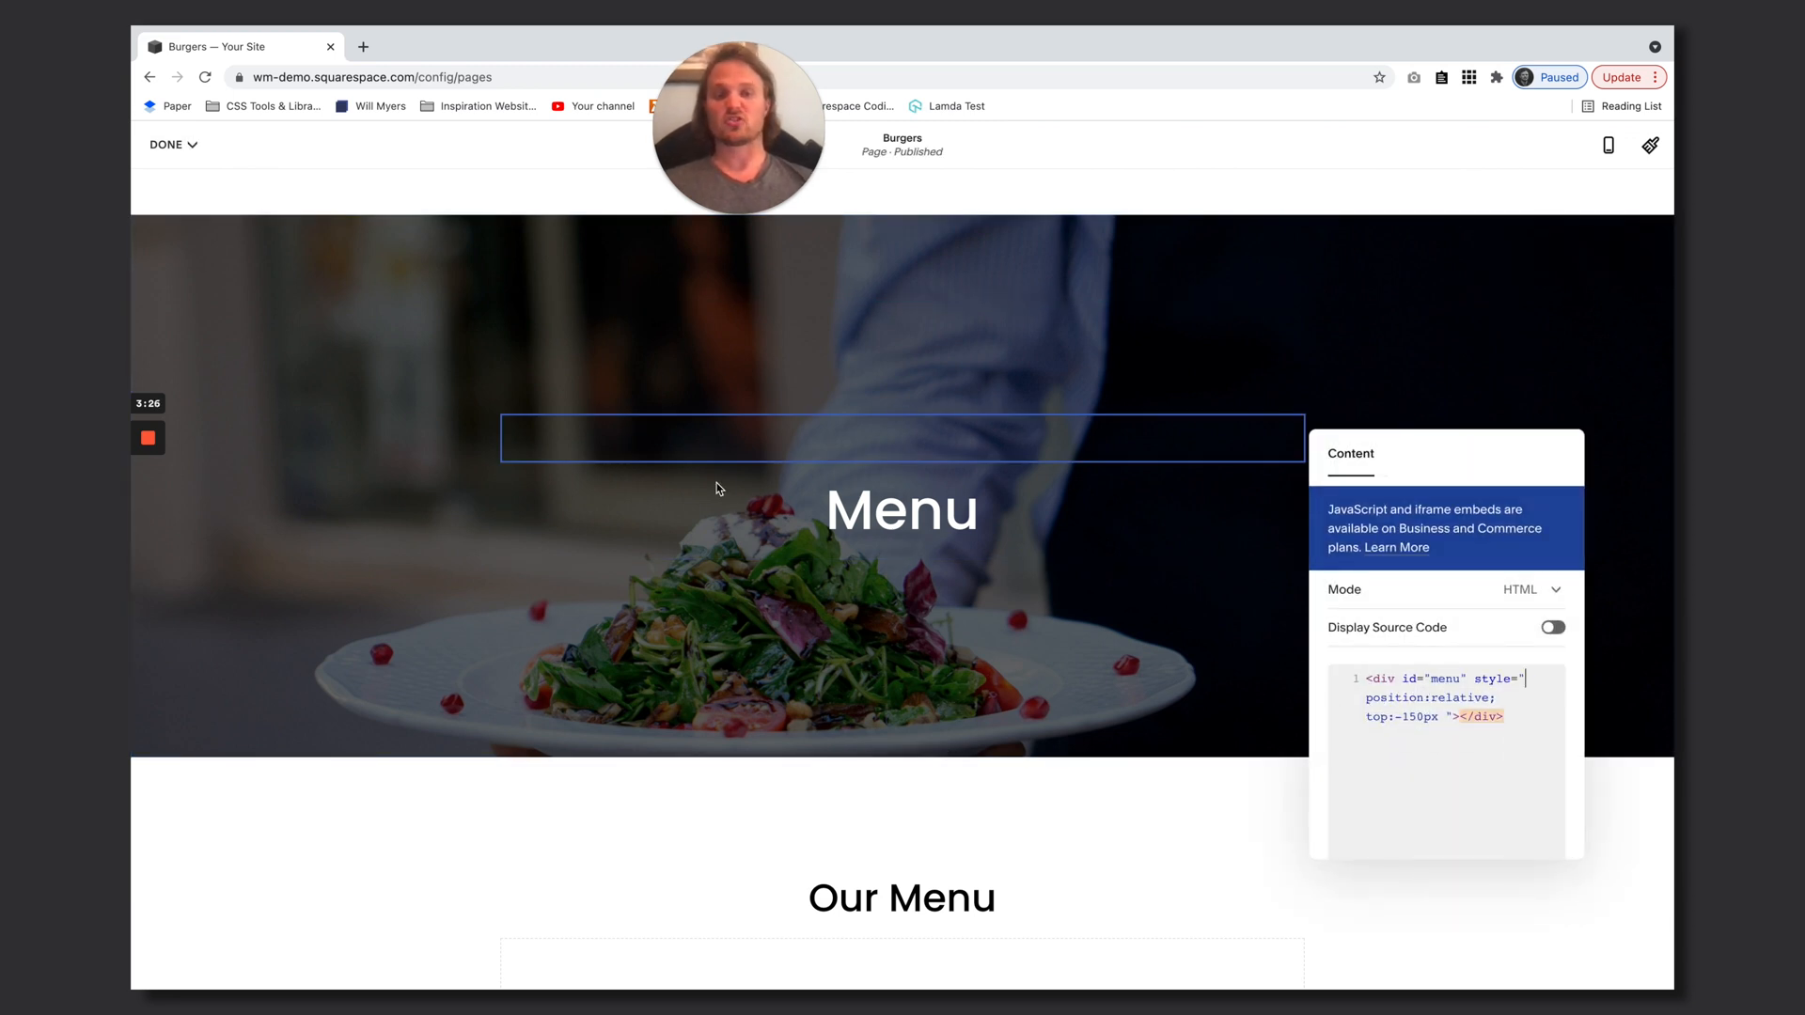
left_click(168, 145)
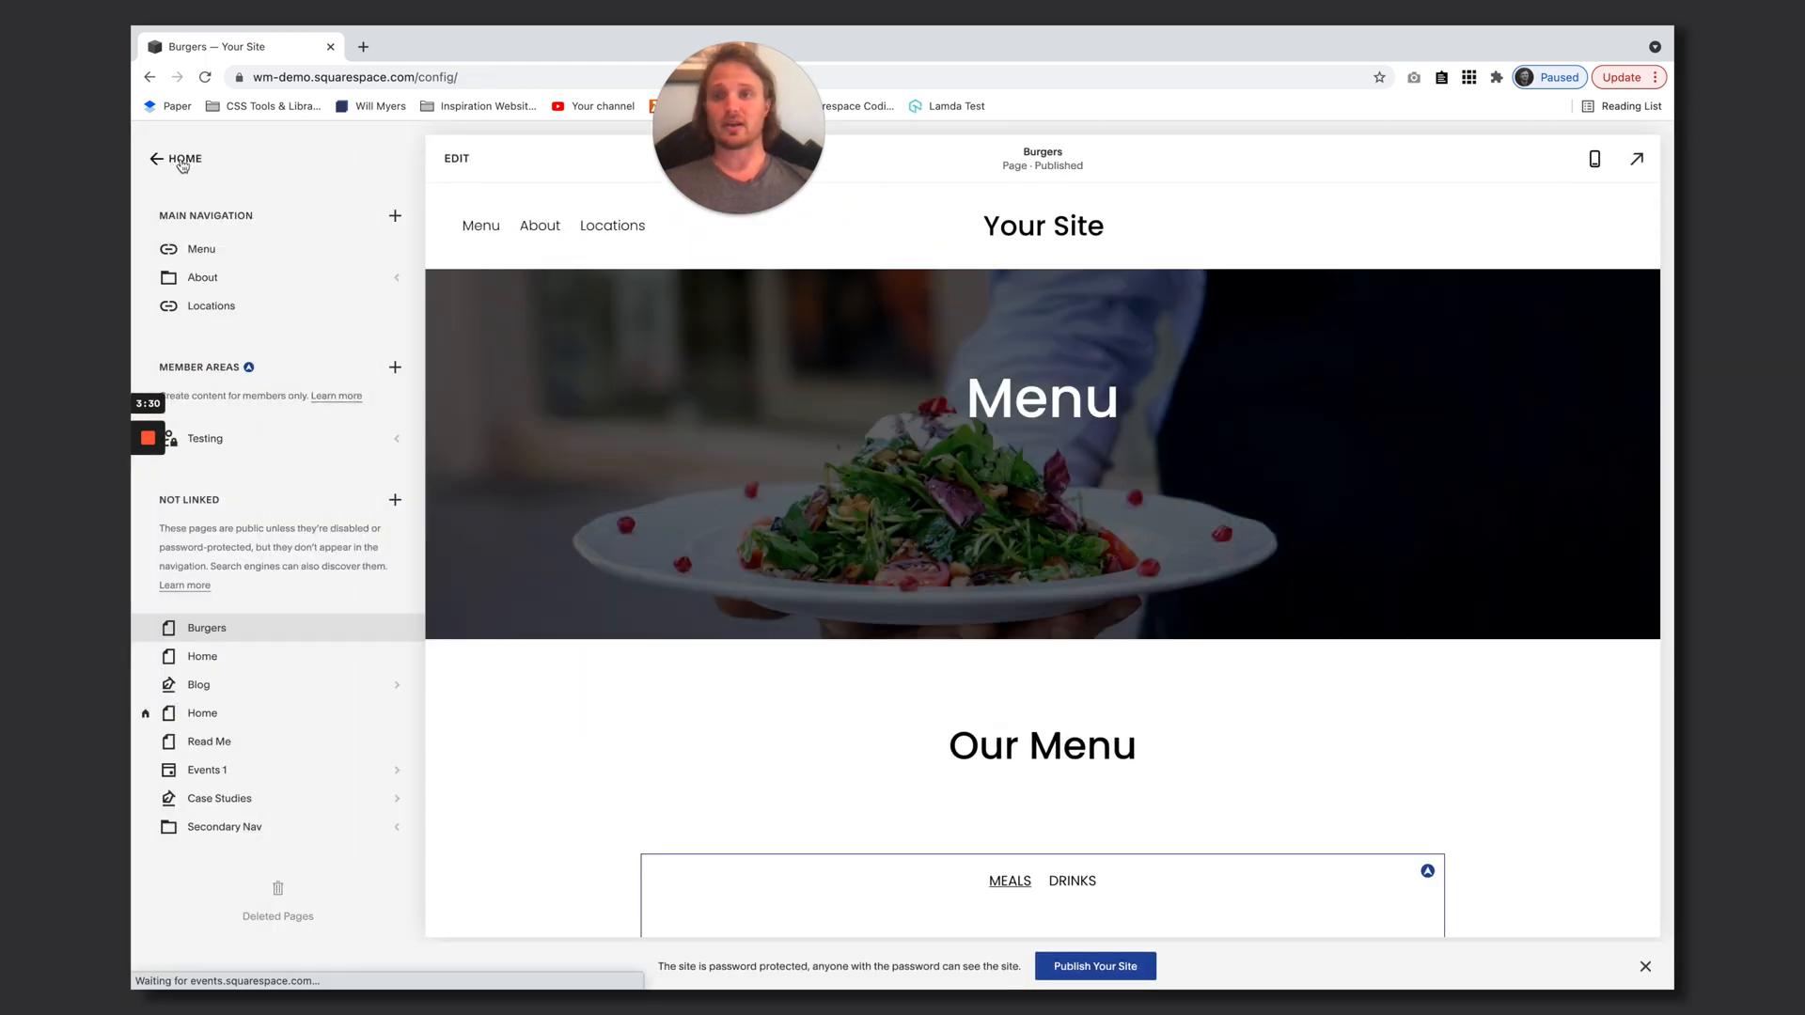
Go to Design > Custom CSS to add html{ scroll-behavior:smooth; }
left_click(175, 158)
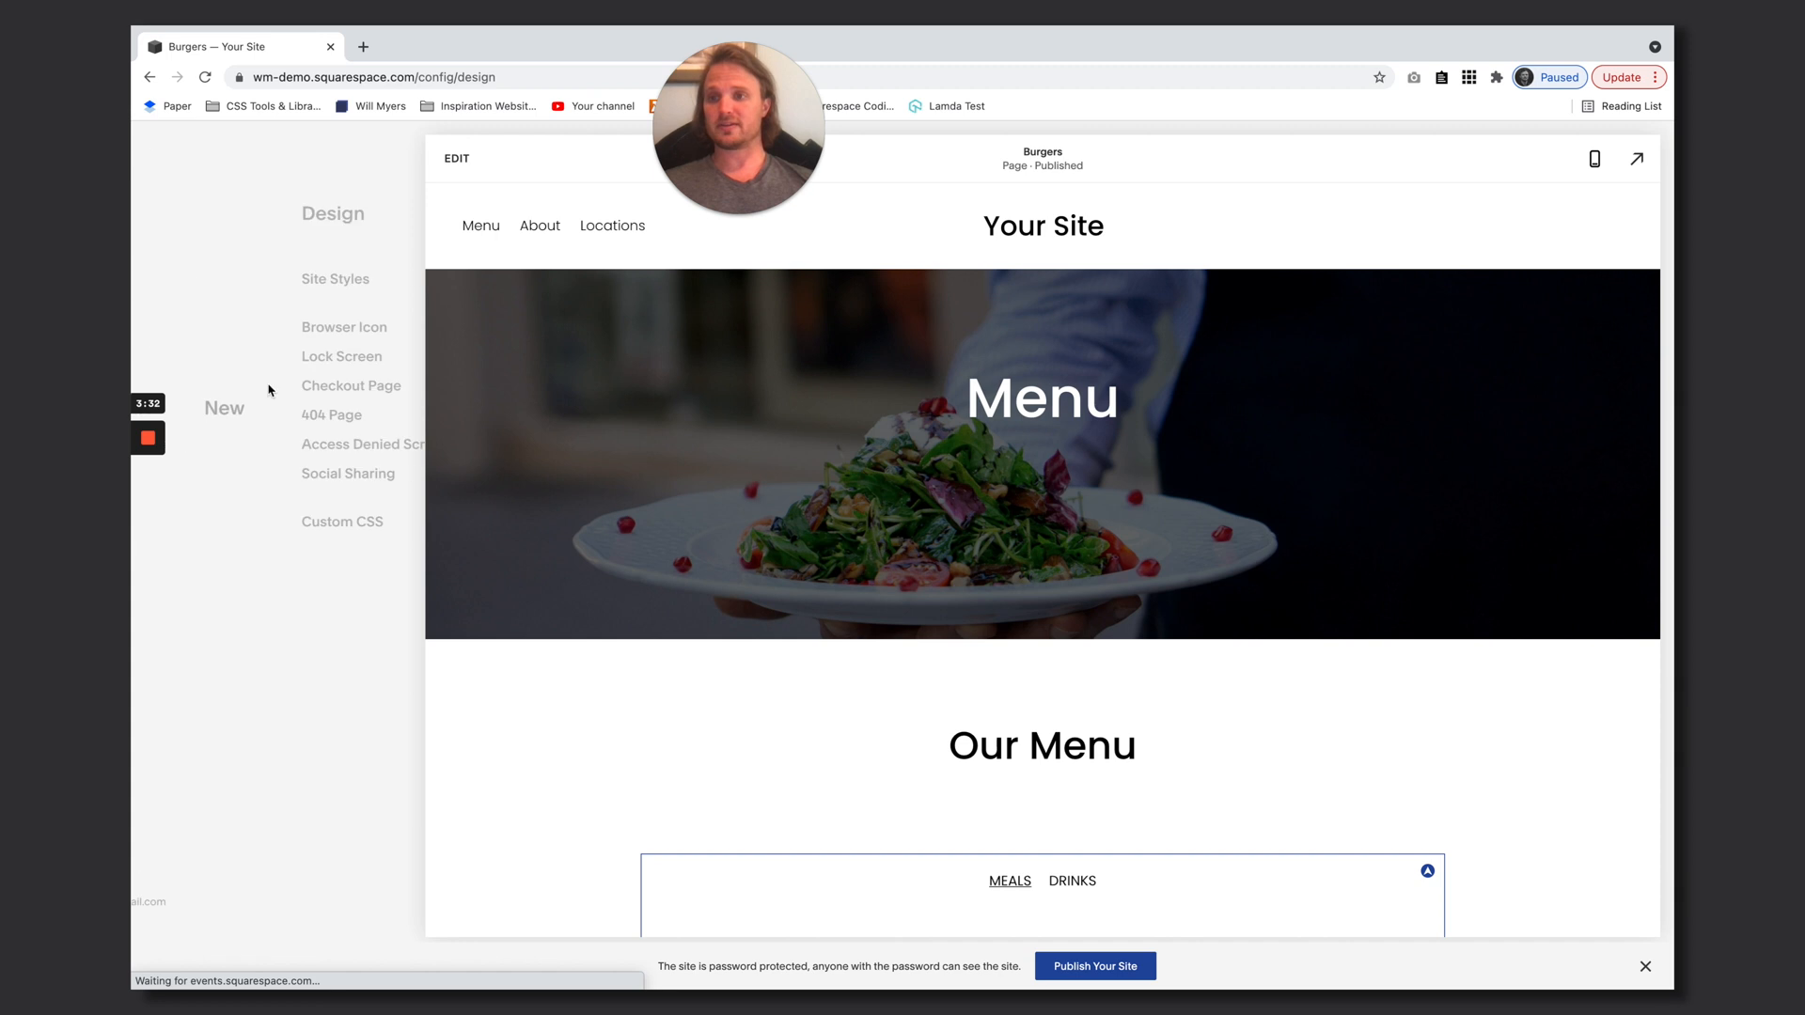
left_click(340, 521)
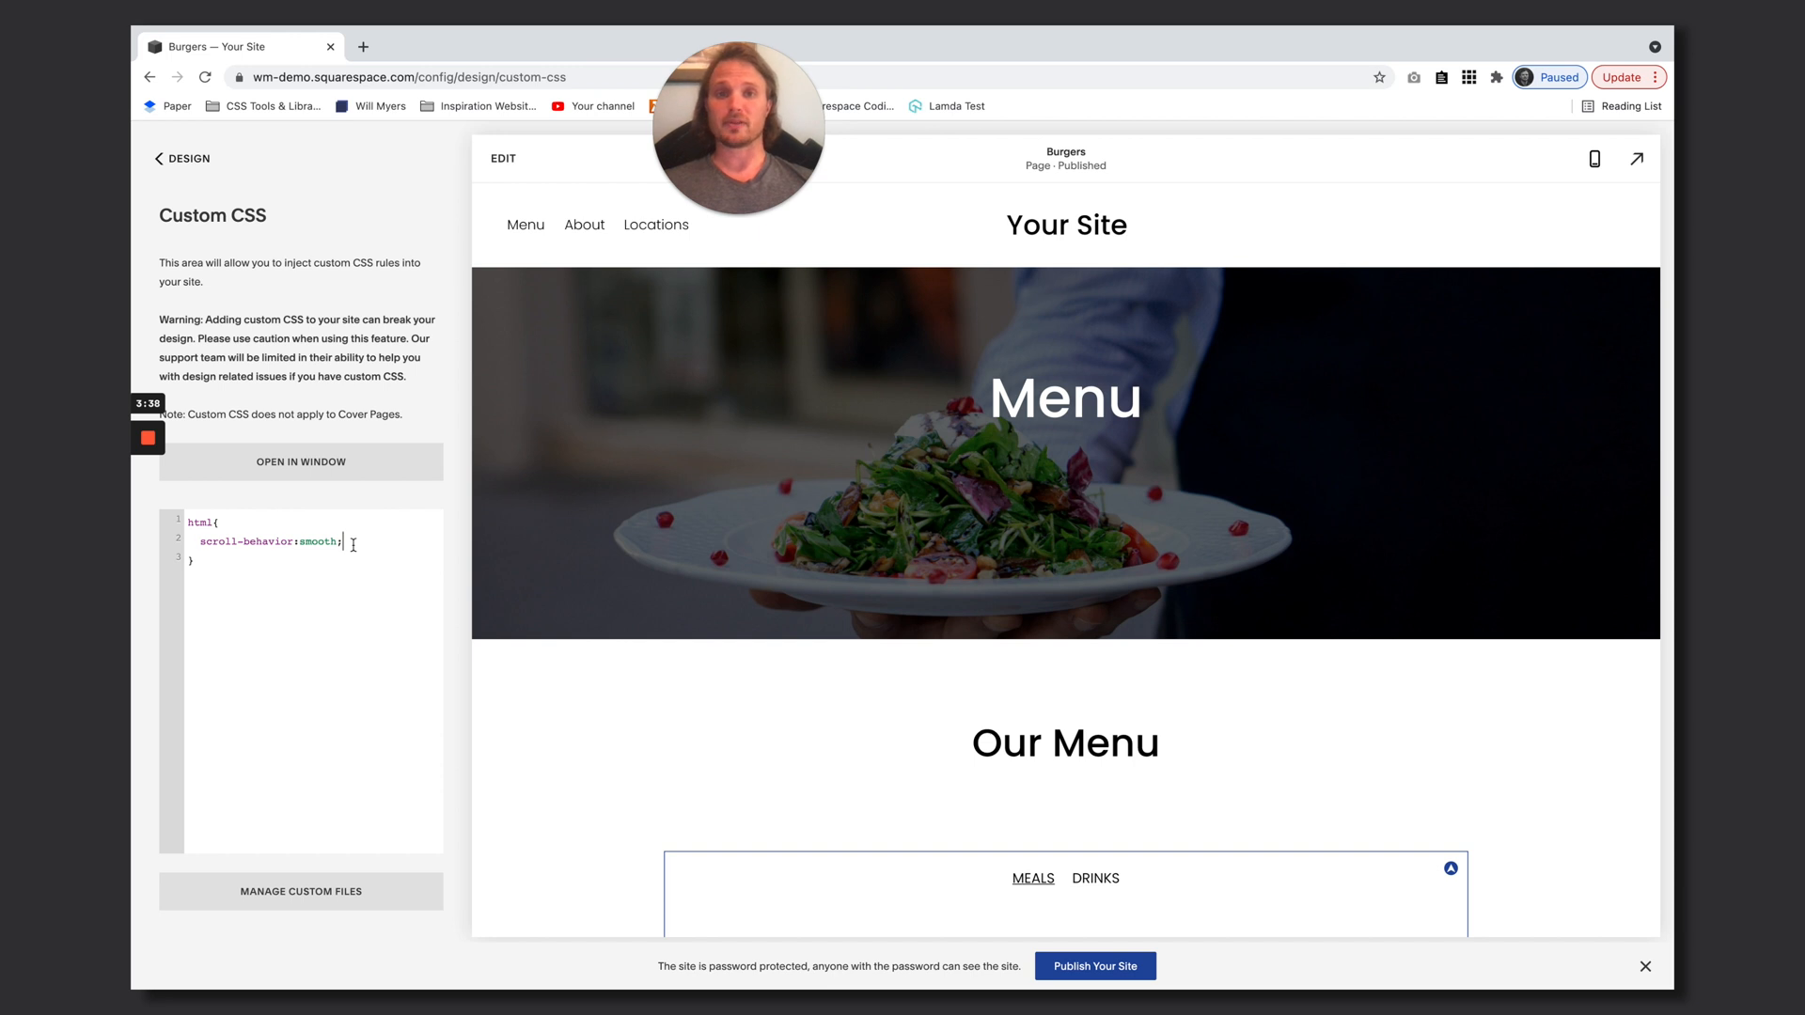
mouse_move(628, 560)
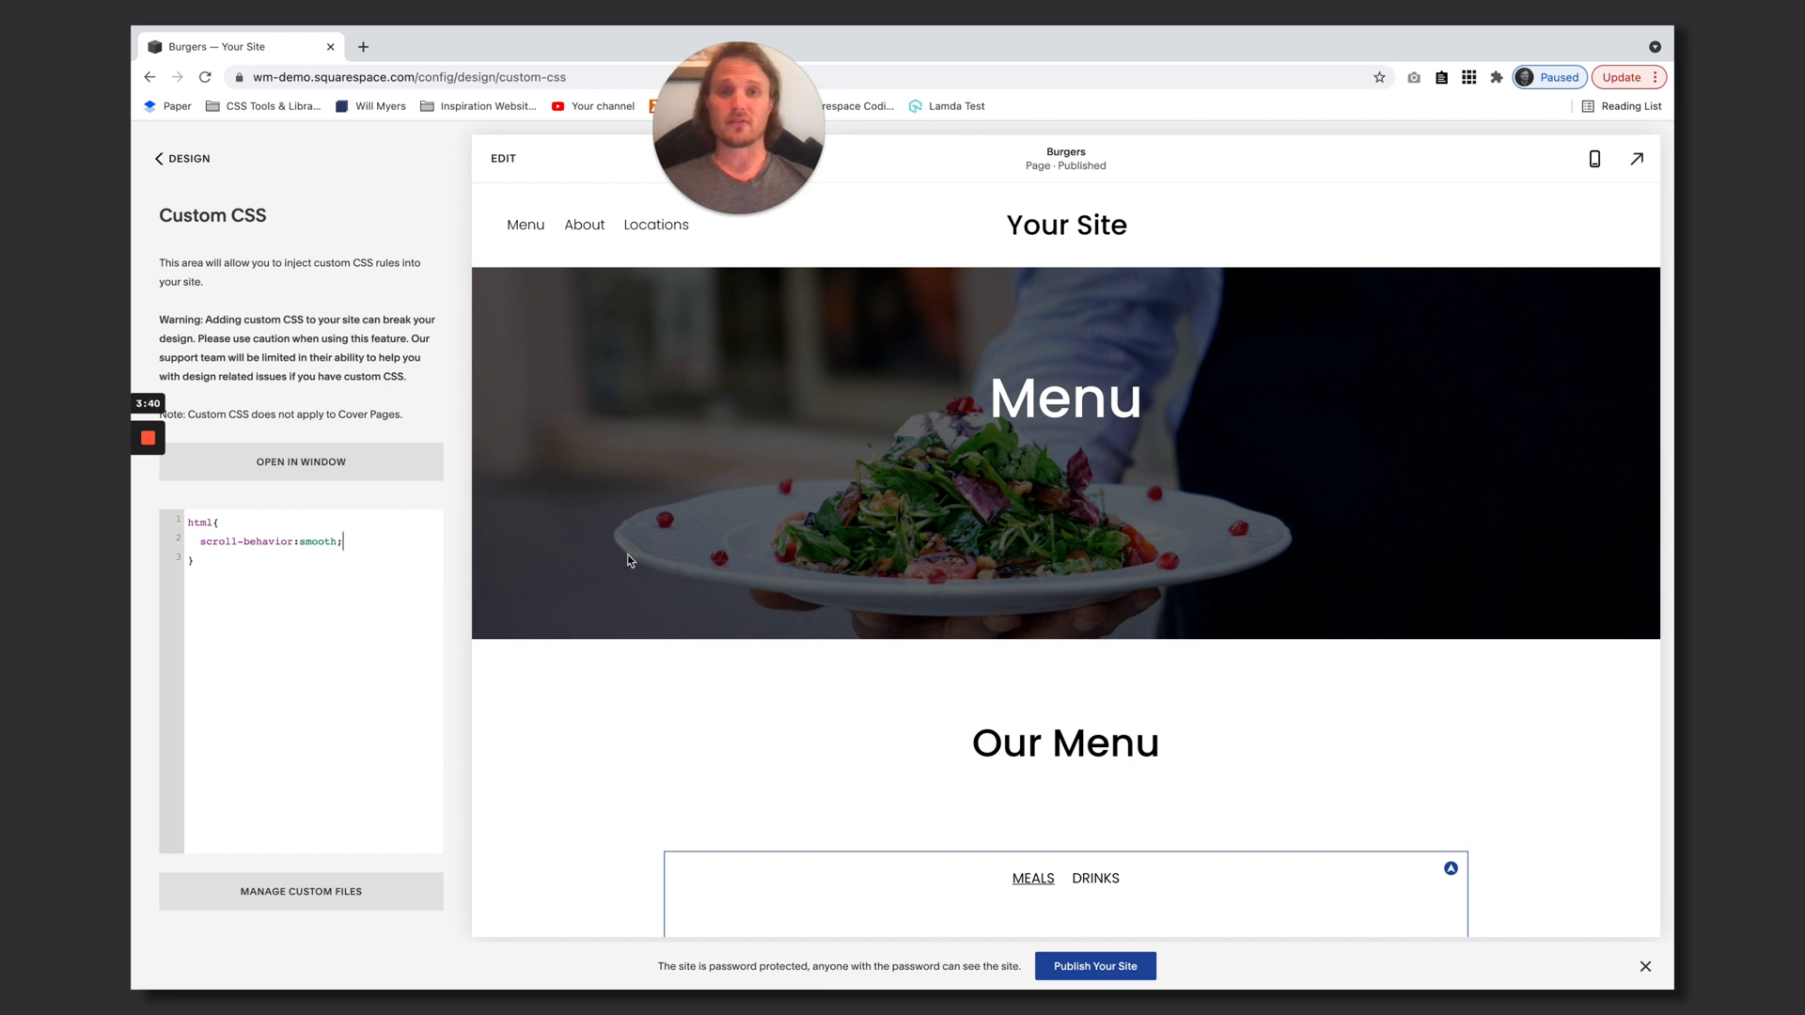